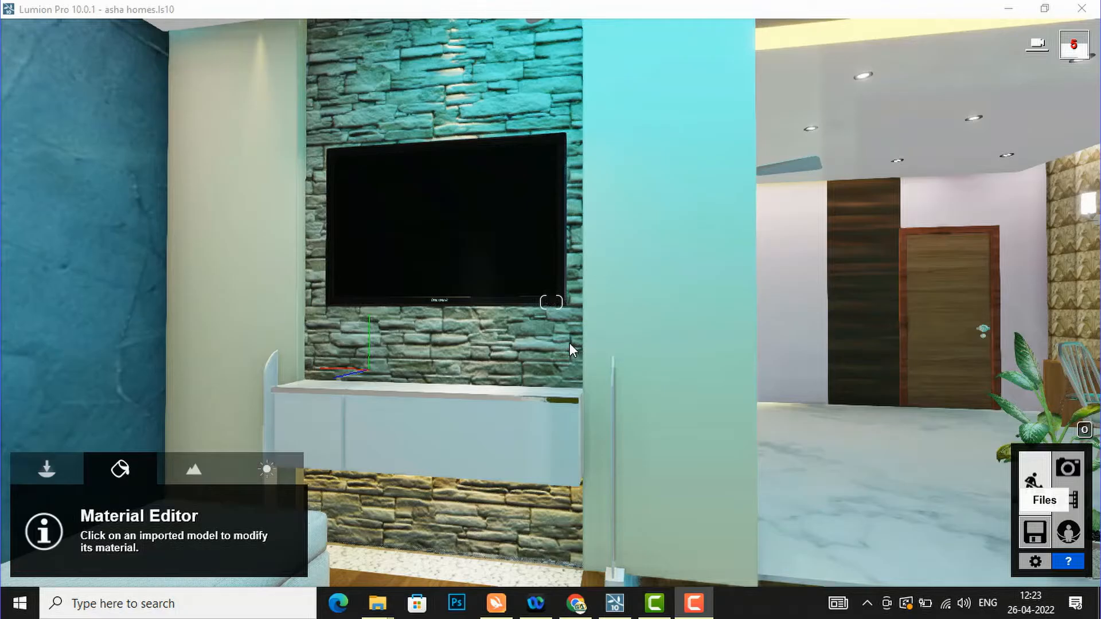
pyautogui.moveTo(510, 296)
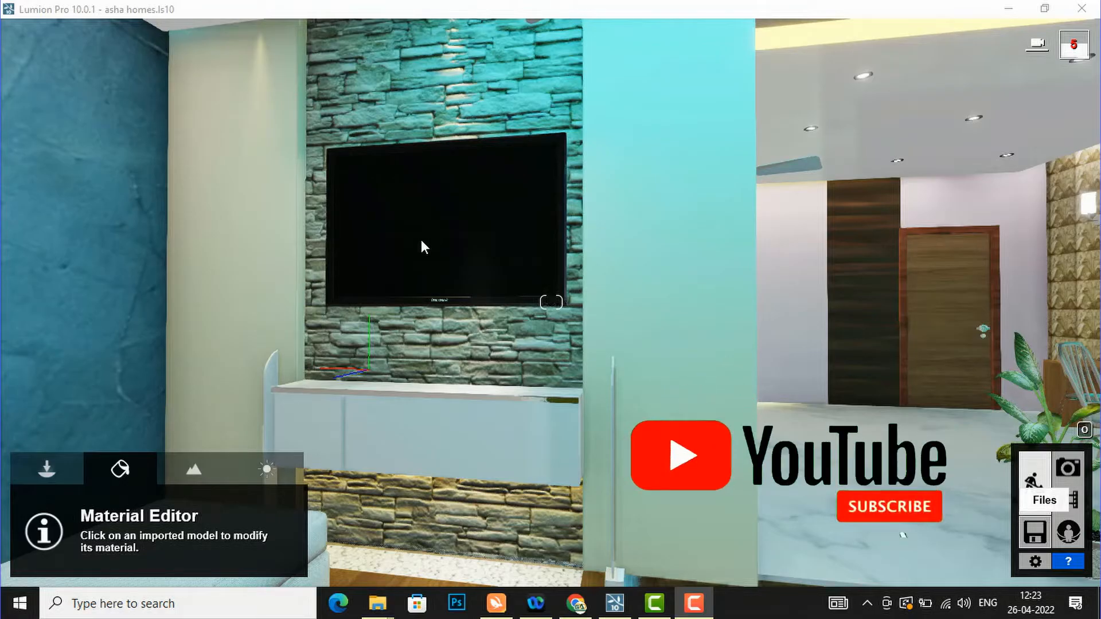
# Move the camera back until the TV wall, sofa and coffee table are all in view
pyautogui.click(888, 507)
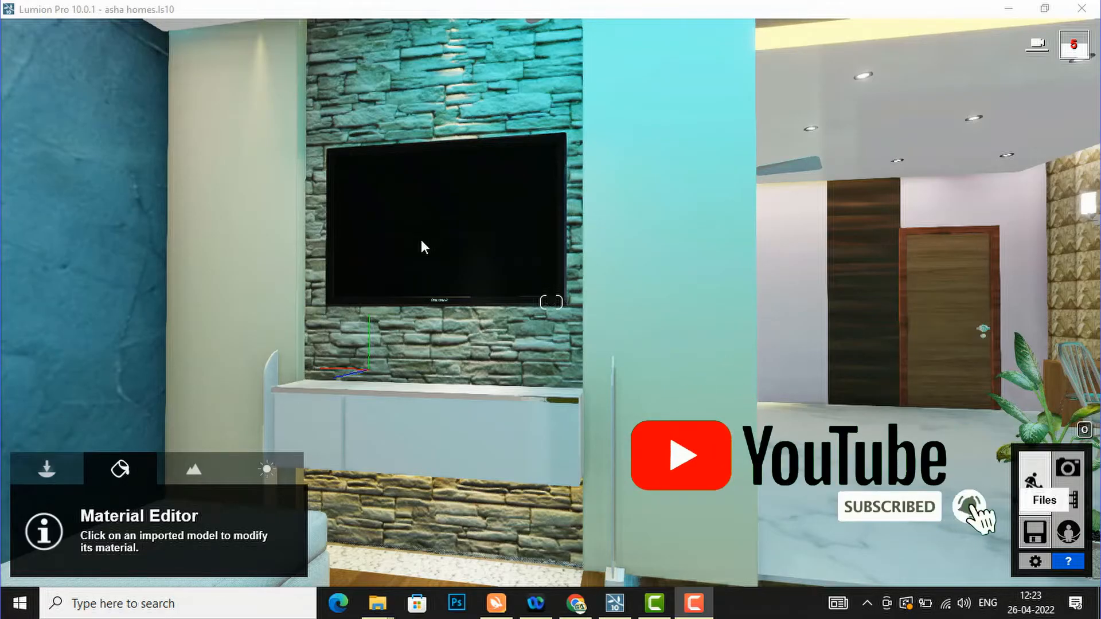
pyautogui.moveTo(770, 392)
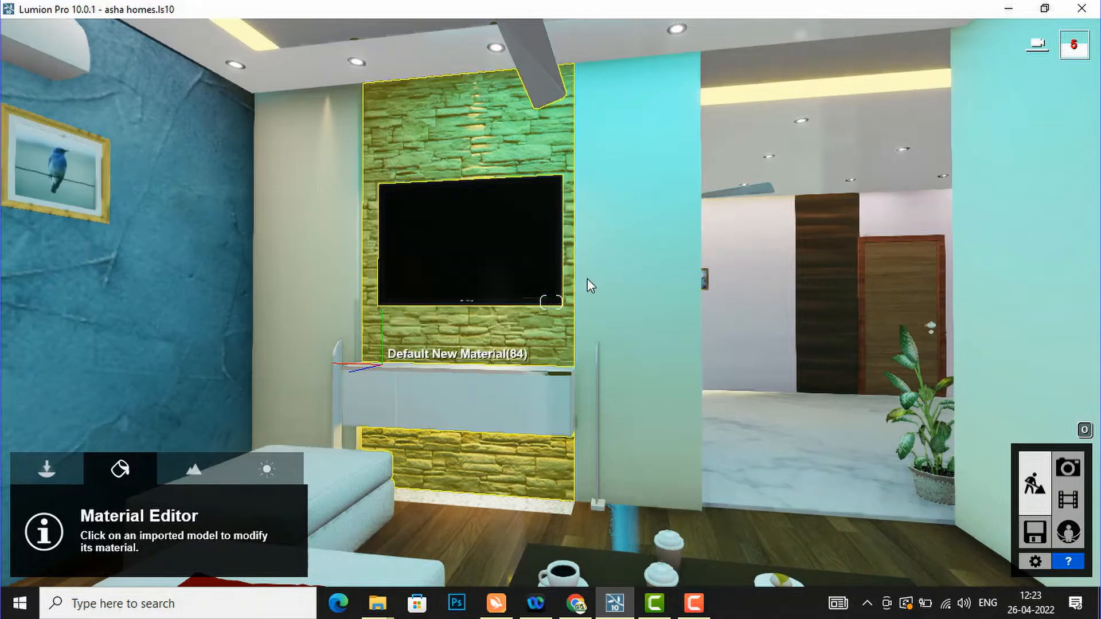
pyautogui.click(464, 245)
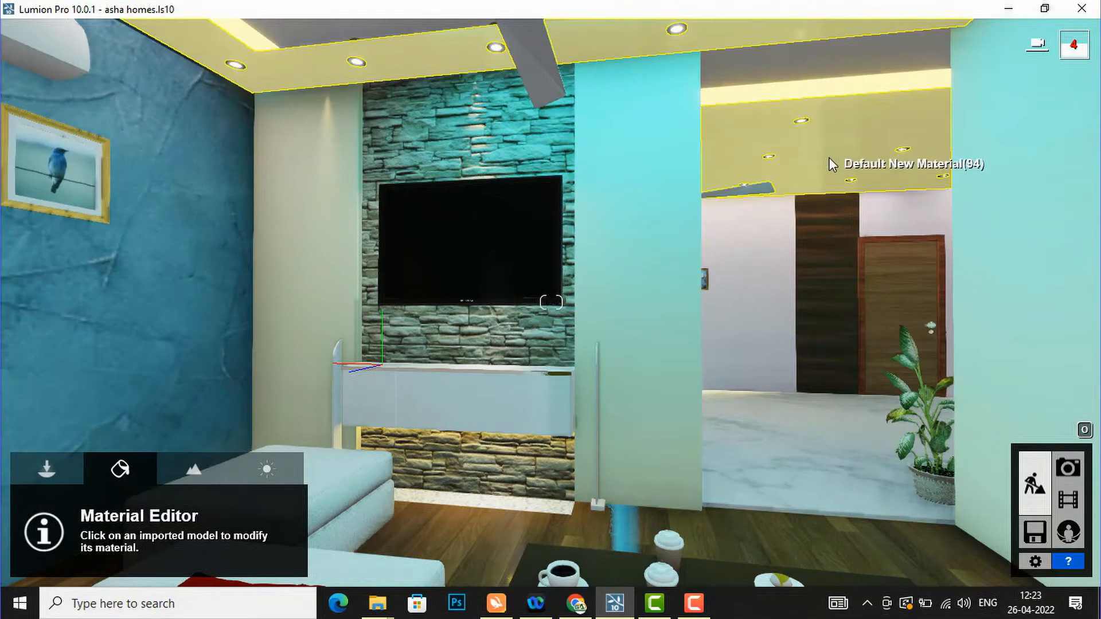
pyautogui.click(691, 600)
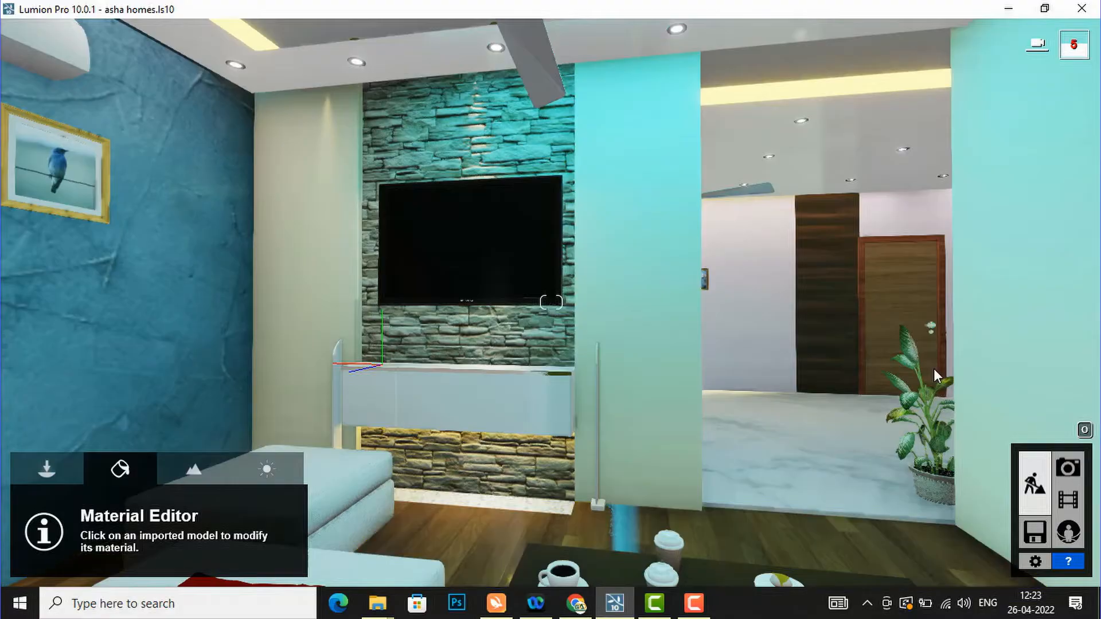
pyautogui.click(899, 301)
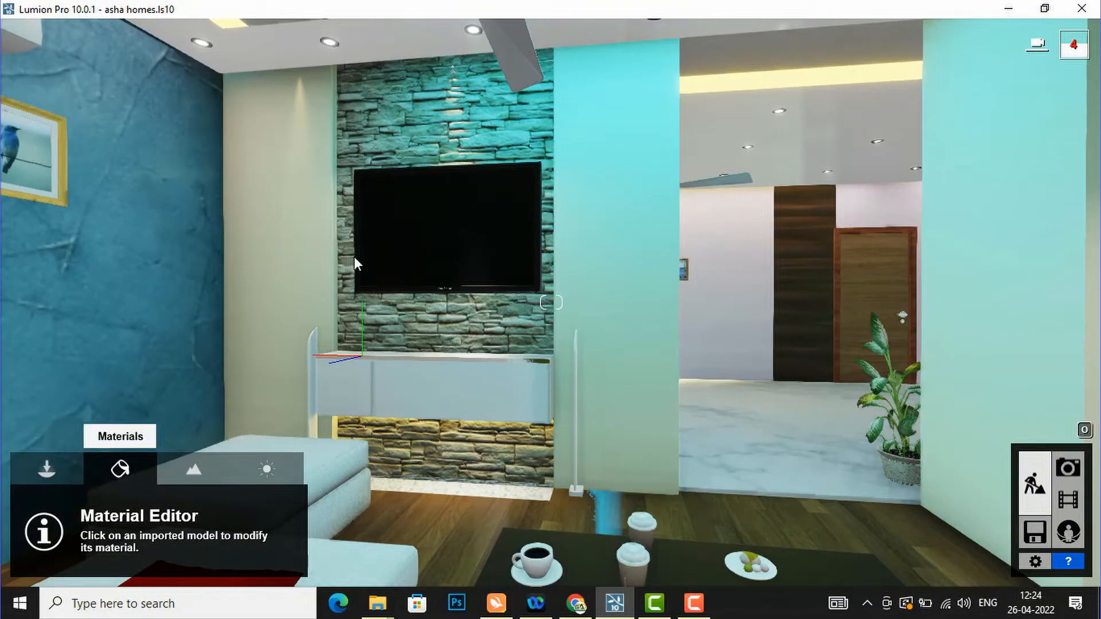
# Select the TV screen surface and assign it the Standard material from the Various library
pyautogui.click(445, 234)
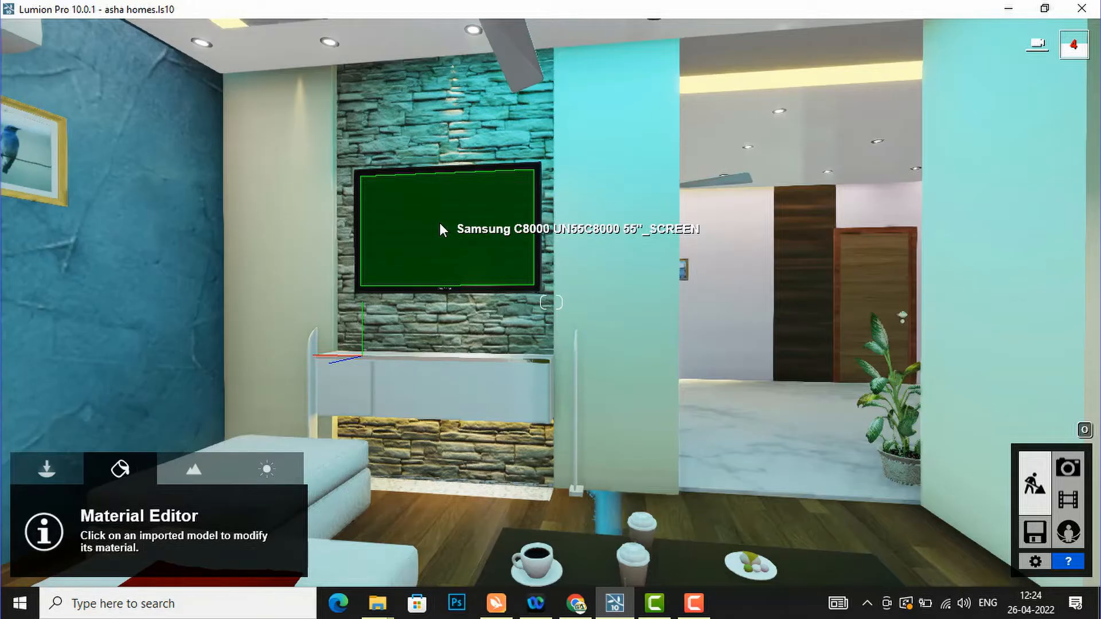
pyautogui.moveTo(434, 248)
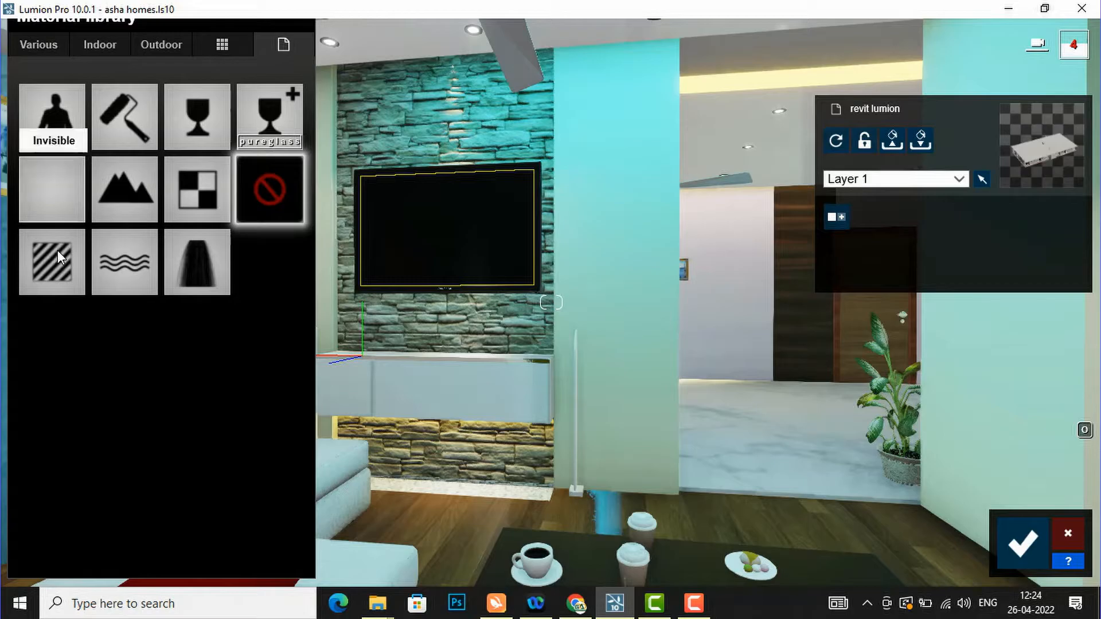
pyautogui.moveTo(53, 190)
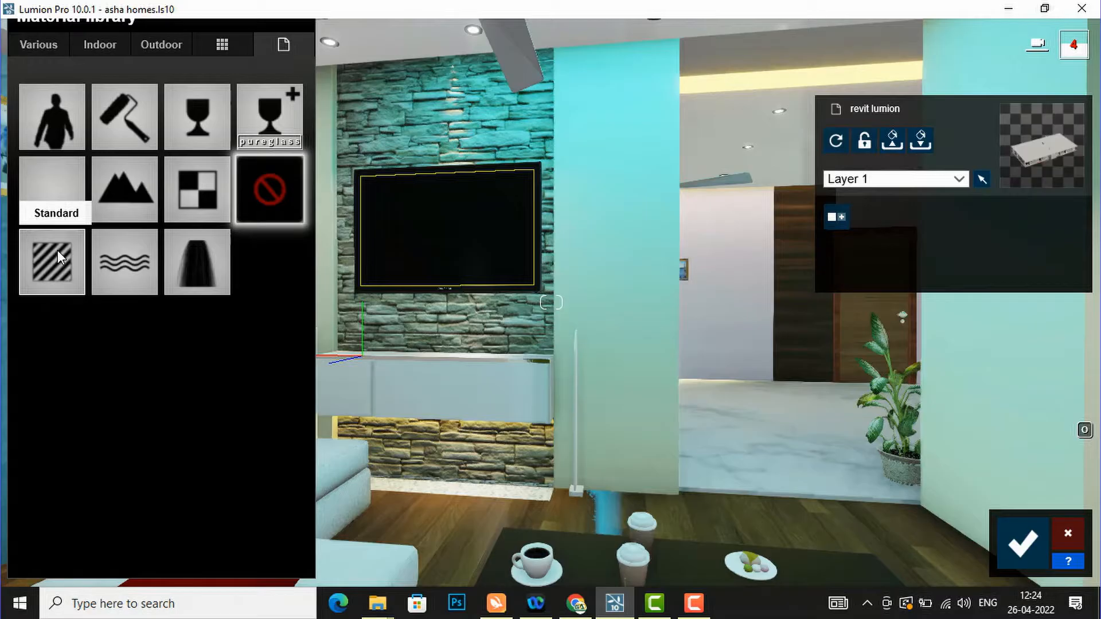
pyautogui.click(50, 266)
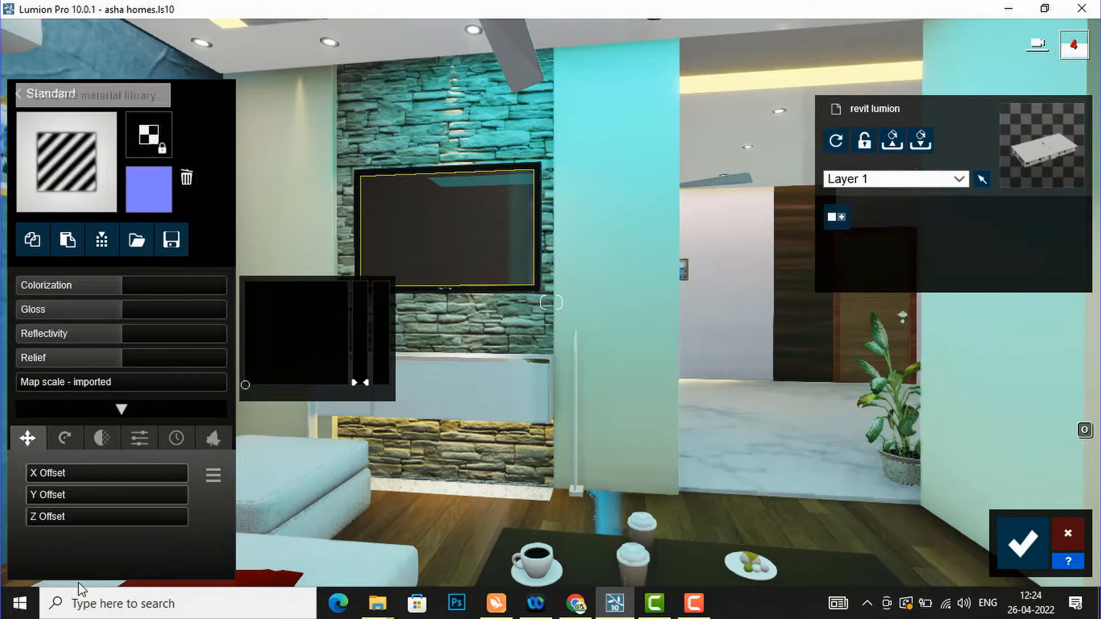
pyautogui.moveTo(144, 150)
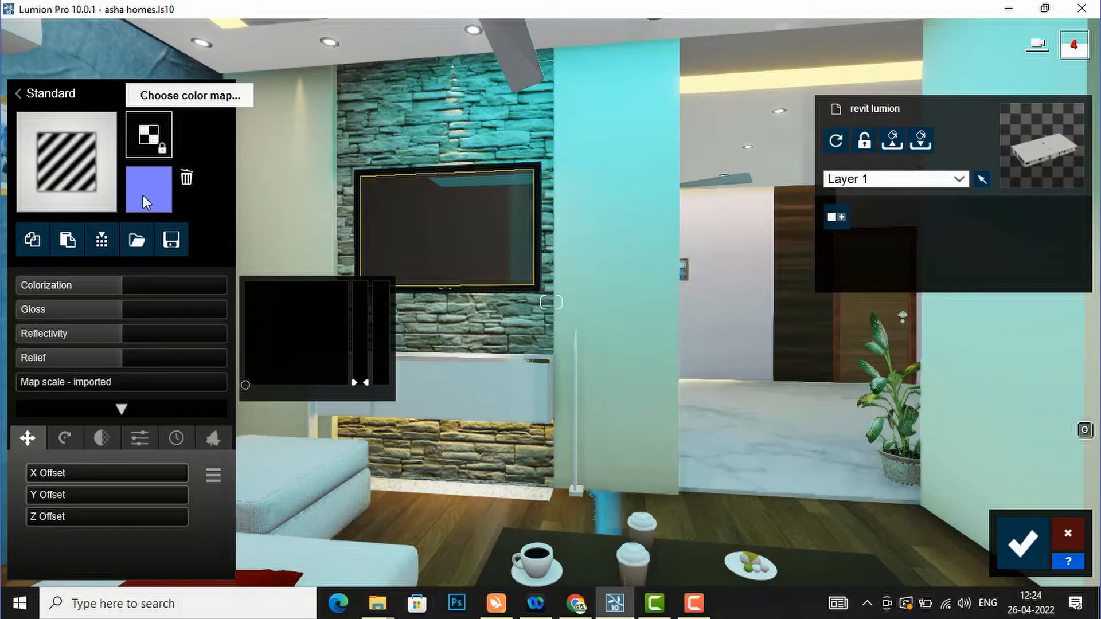
pyautogui.moveTo(148, 136)
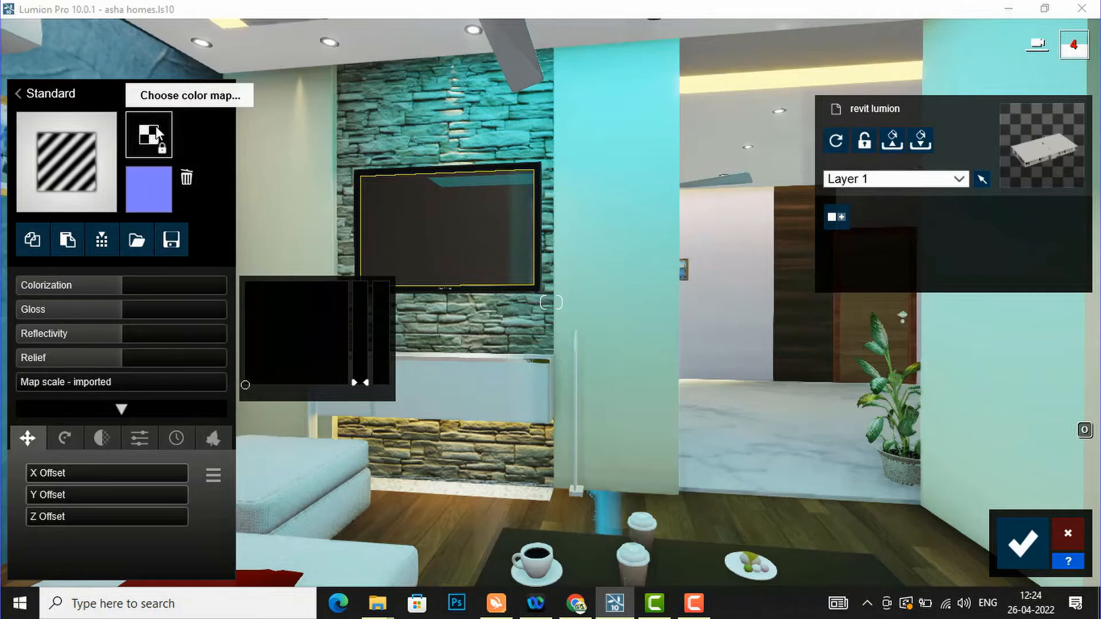
# Start choosing a colour map file for the screen's Standard material
pyautogui.click(190, 95)
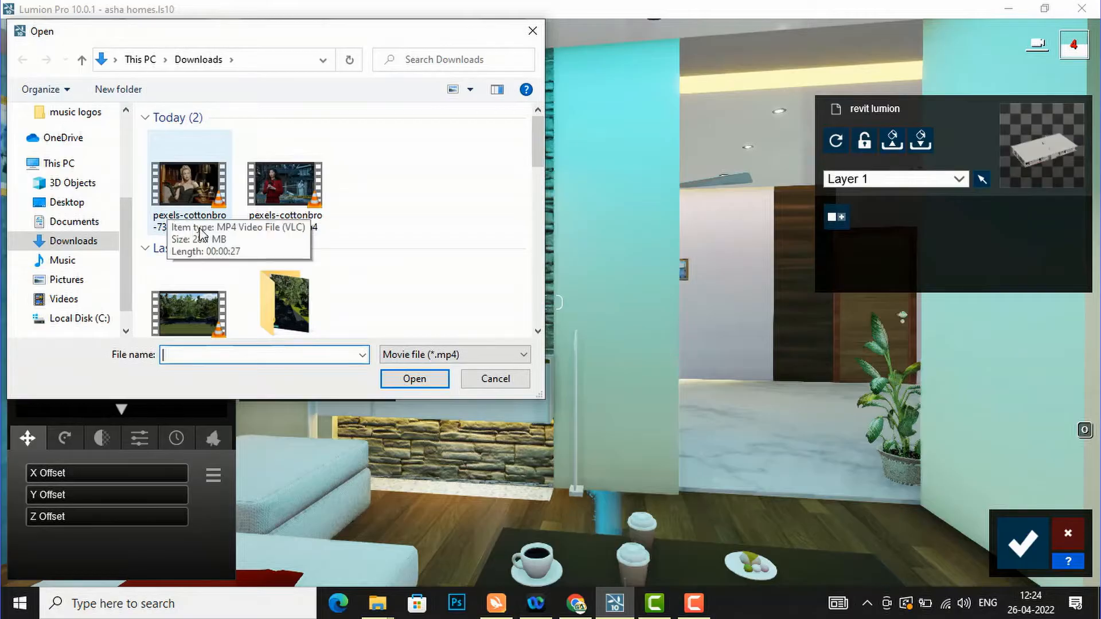
pyautogui.moveTo(202, 161)
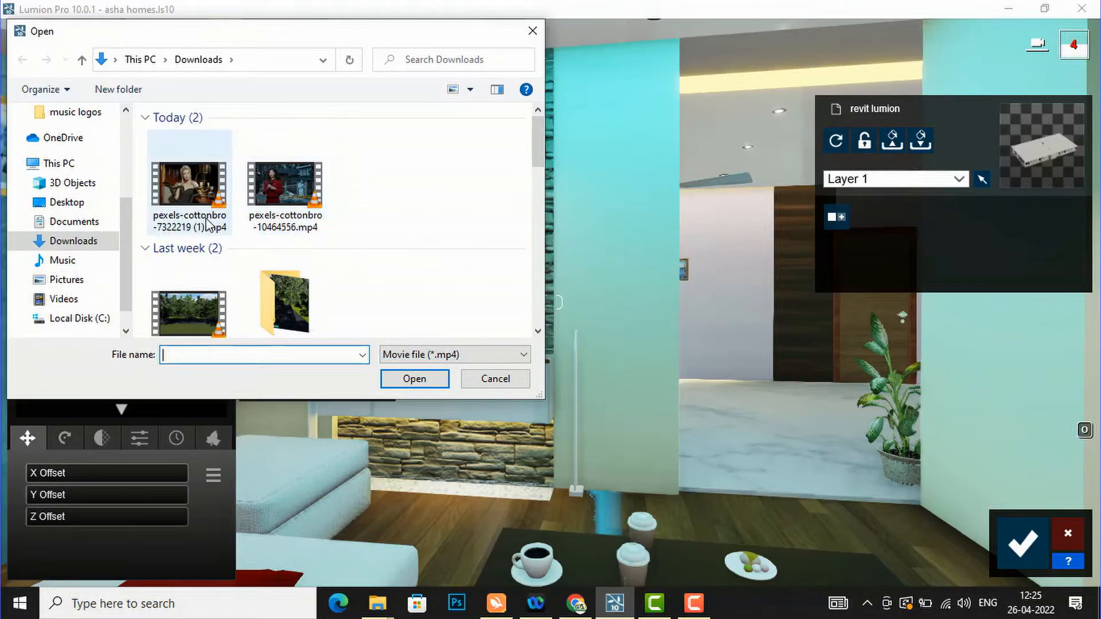
pyautogui.moveTo(207, 218)
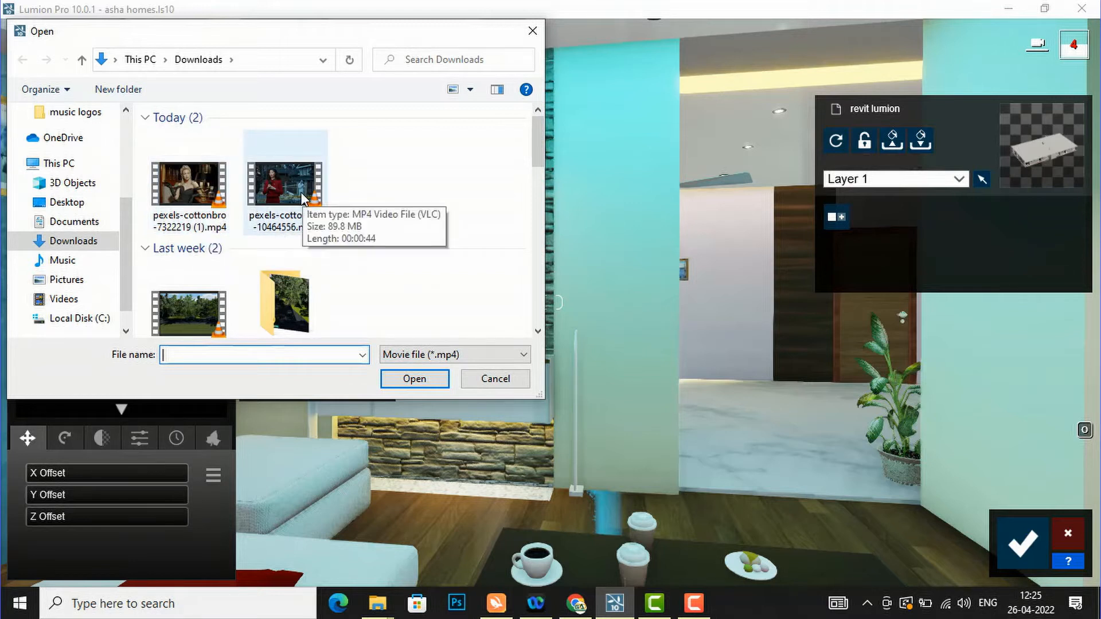
# Attempt to load the 89.8 MB MP4 as the texture, hitting the 50 MB video limit error
pyautogui.click(284, 184)
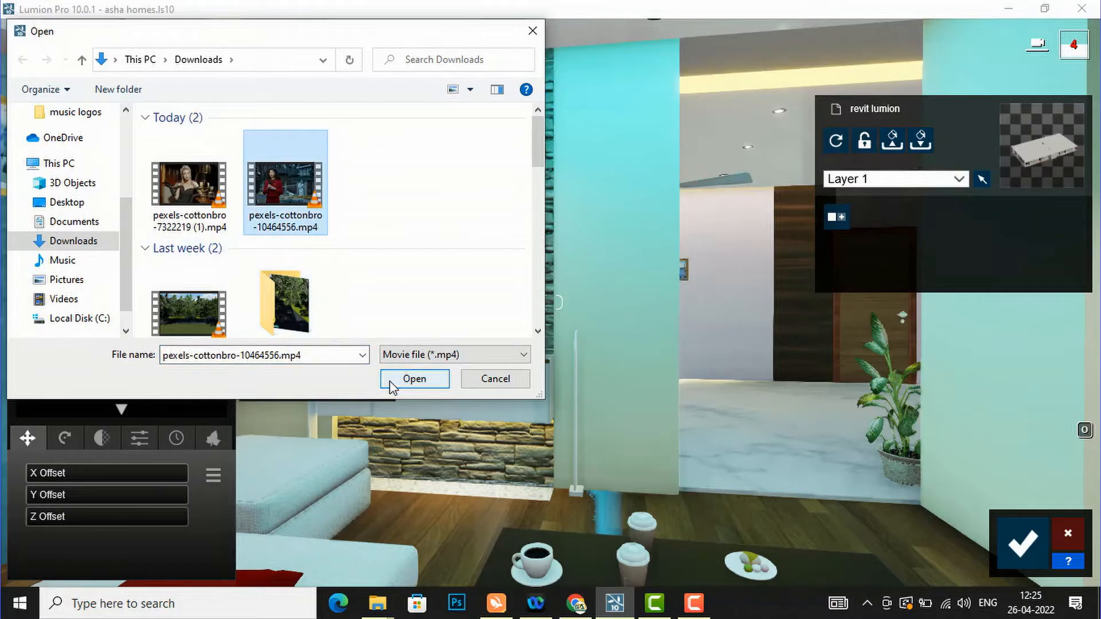
pyautogui.click(414, 379)
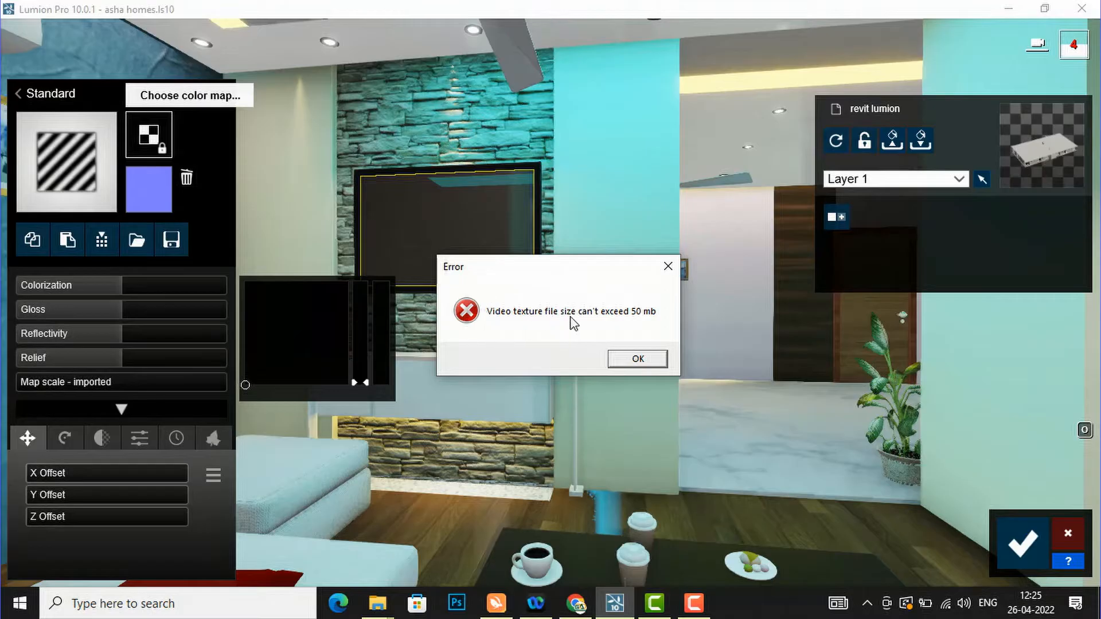
pyautogui.moveTo(644, 325)
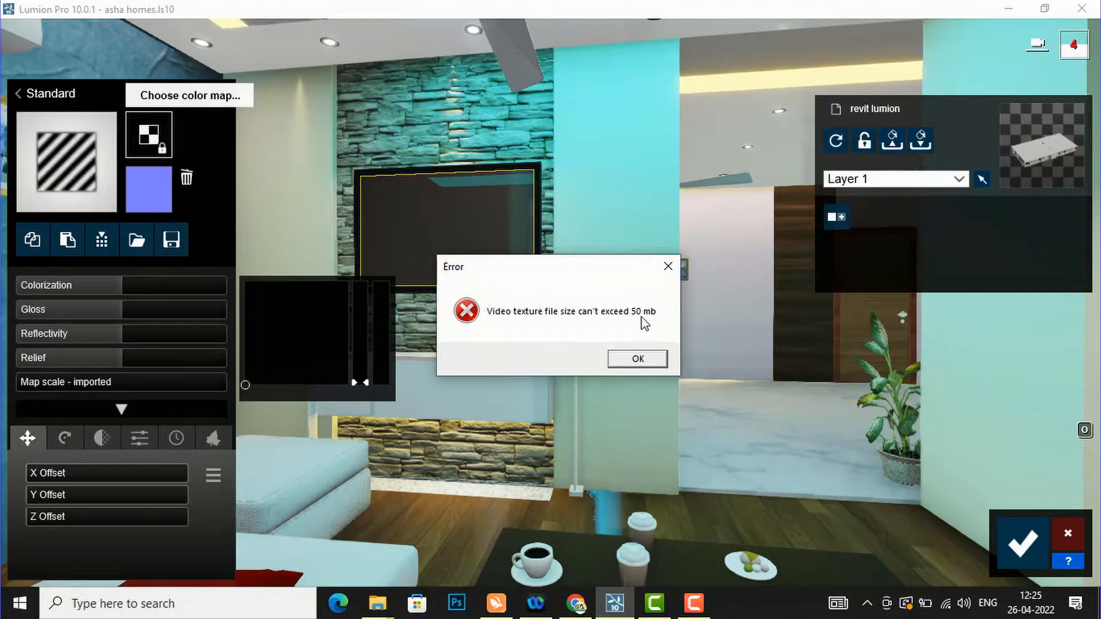
pyautogui.moveTo(460, 458)
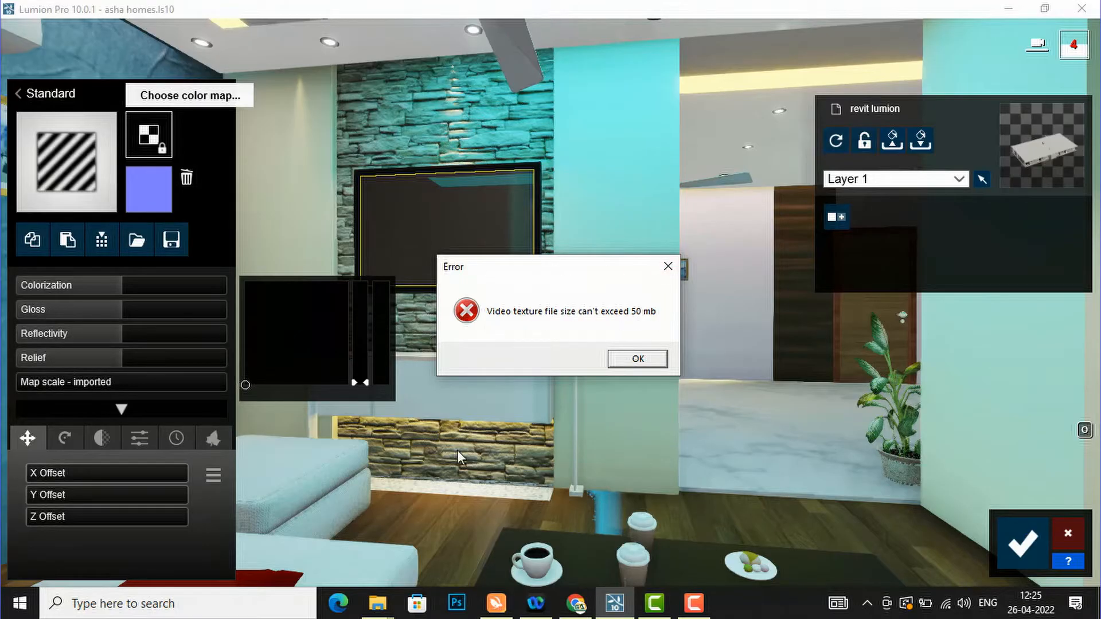
pyautogui.moveTo(506, 429)
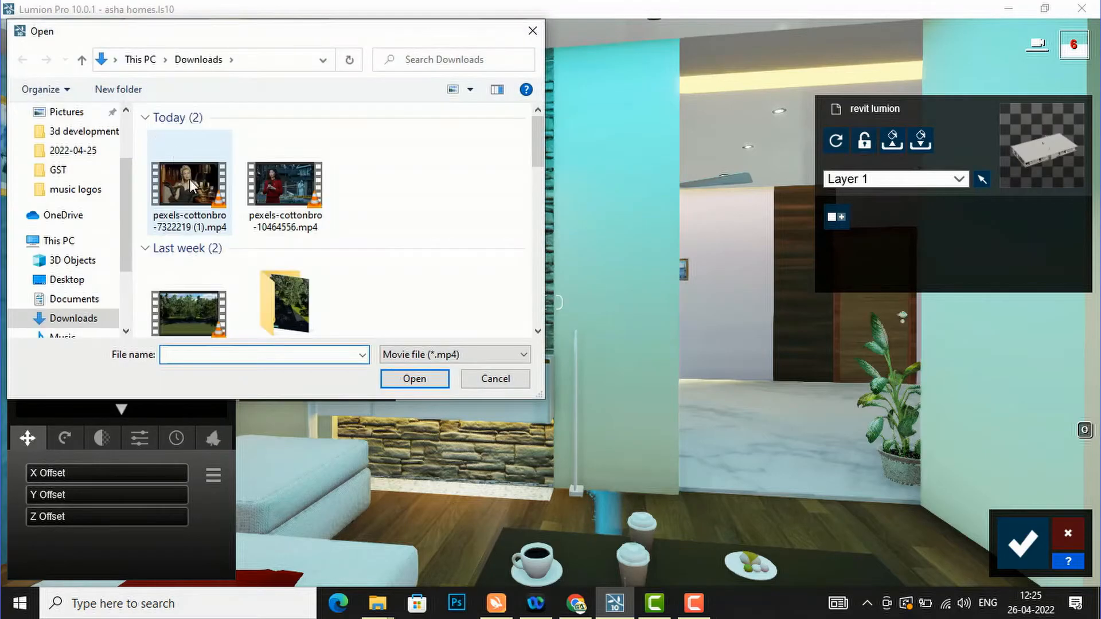
pyautogui.moveTo(190, 202)
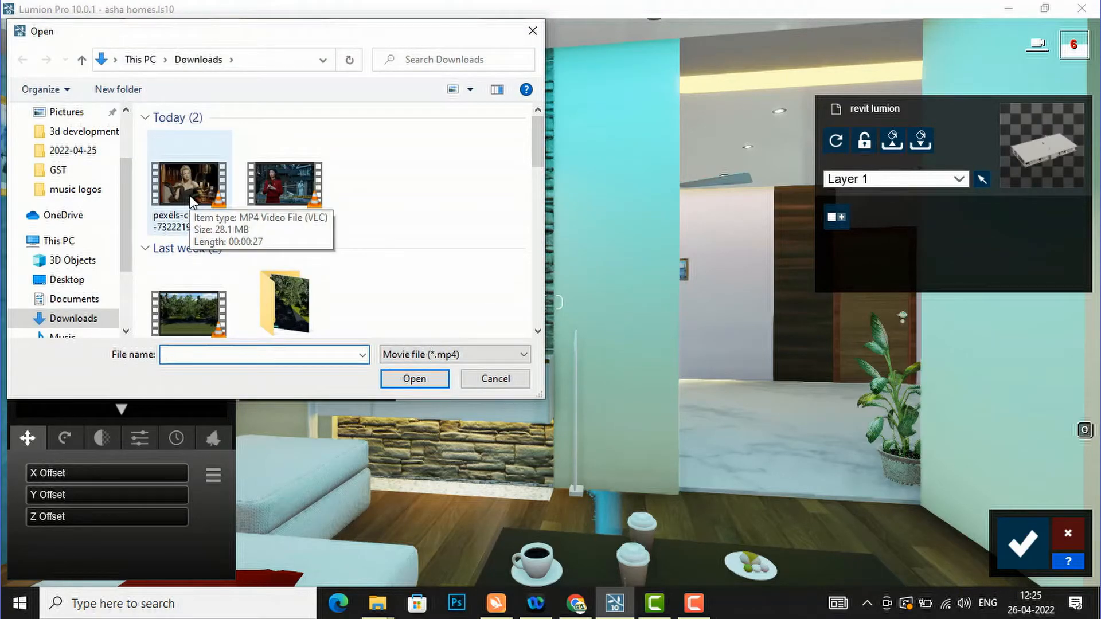
# Load pexels-cottonbro-7322219 (1).mp4 (28.1 MB) as the TV screen's colour map
pyautogui.click(189, 183)
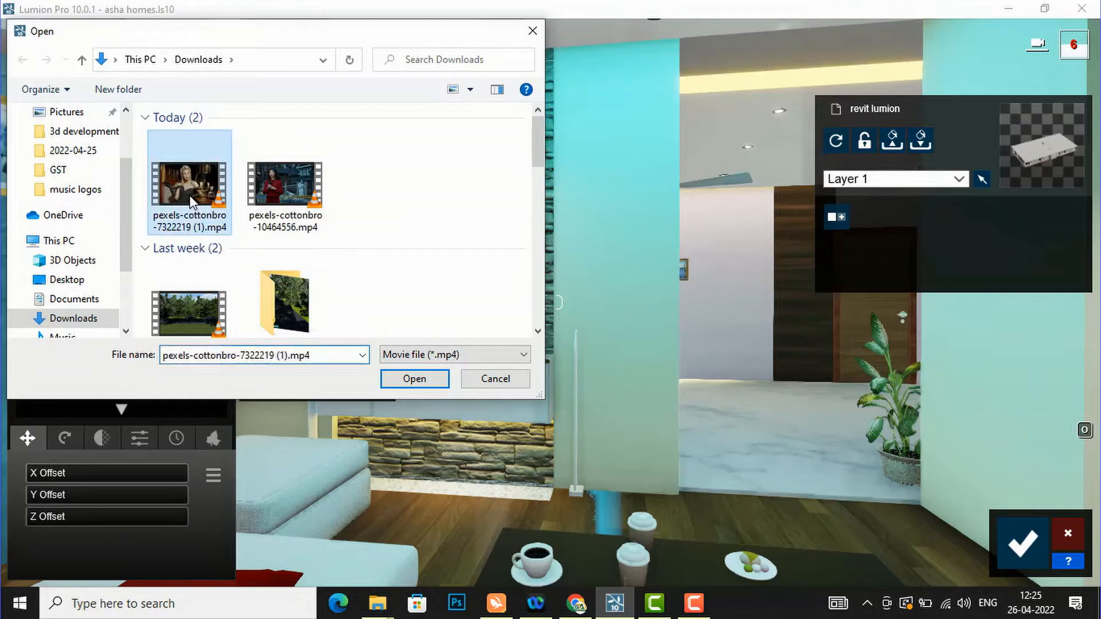
pyautogui.click(414, 378)
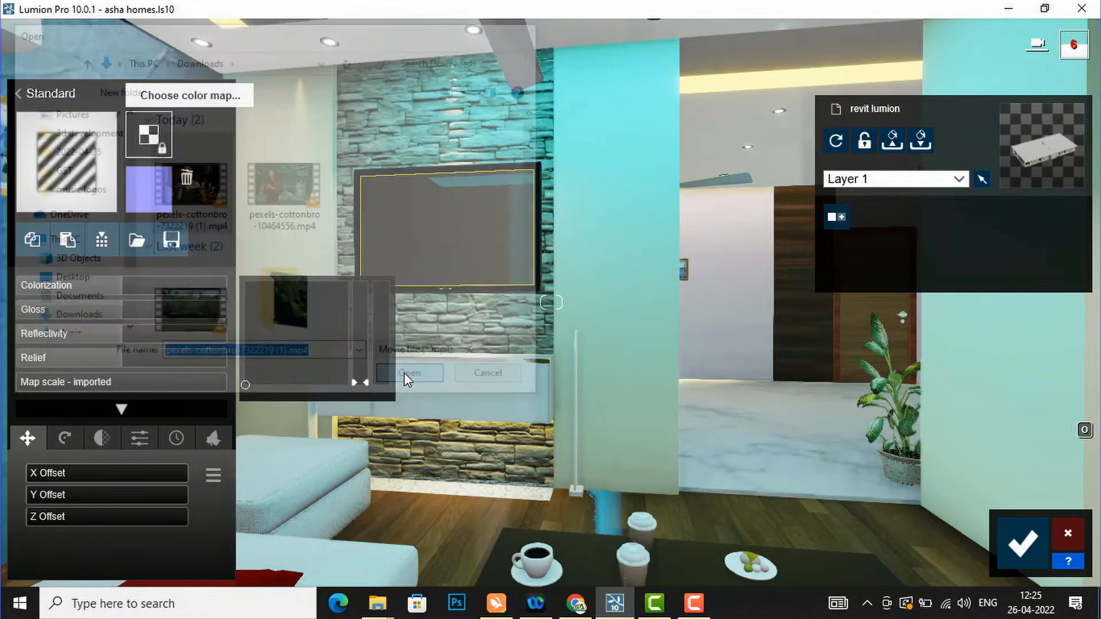
pyautogui.click(408, 374)
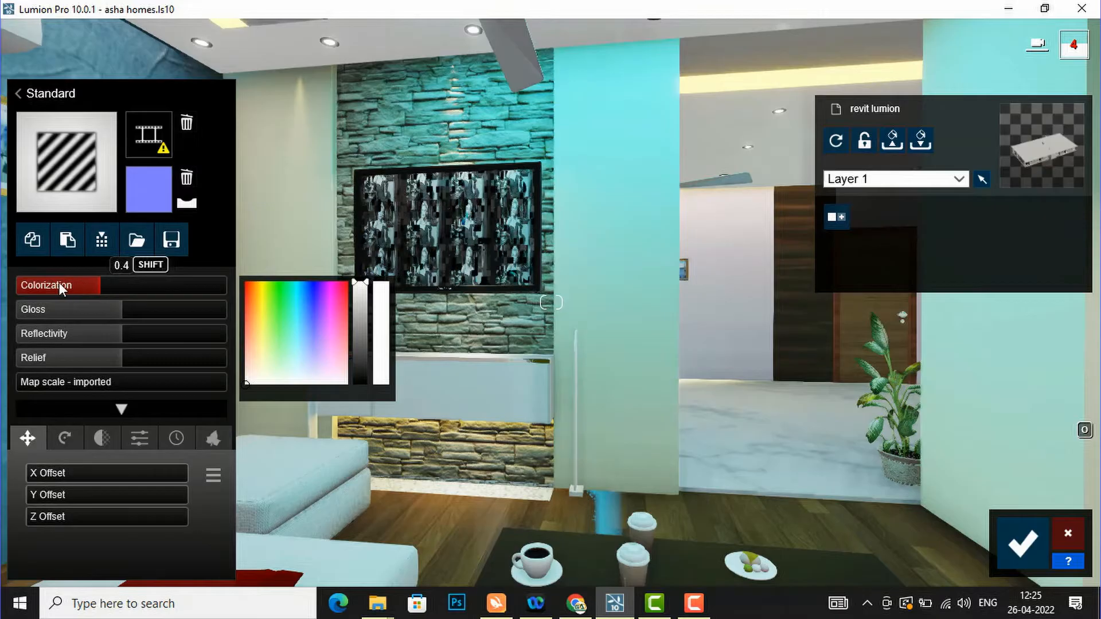
# Set Colorization to 0.0 and switch the map scale to a custom value of 2.0
pyautogui.moveTo(99, 286); pyautogui.dragTo(14, 285)
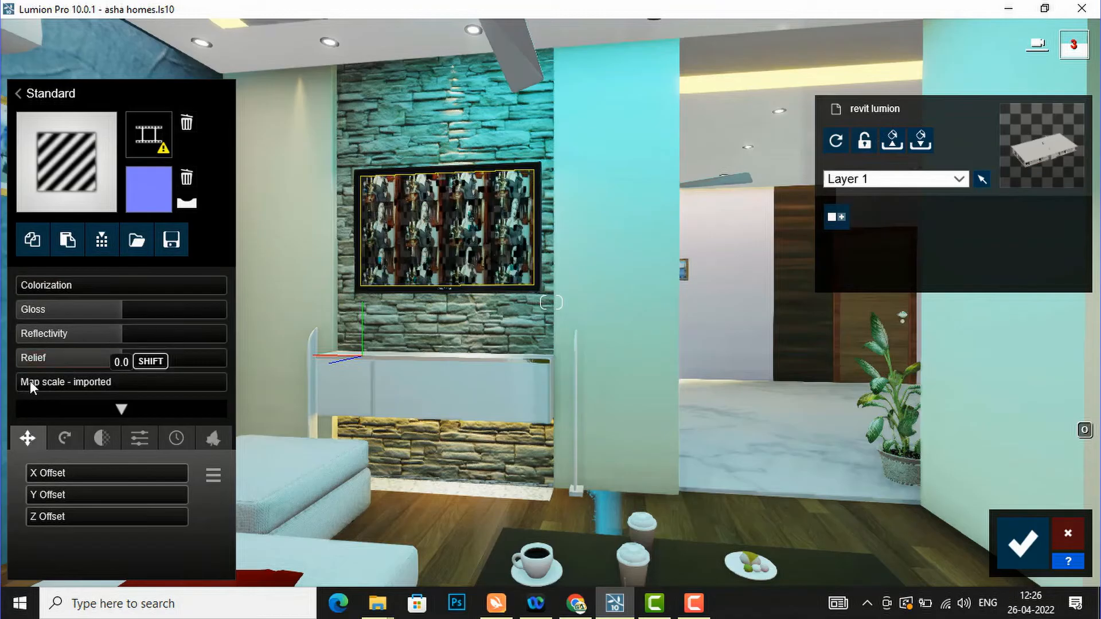
pyautogui.click(63, 382)
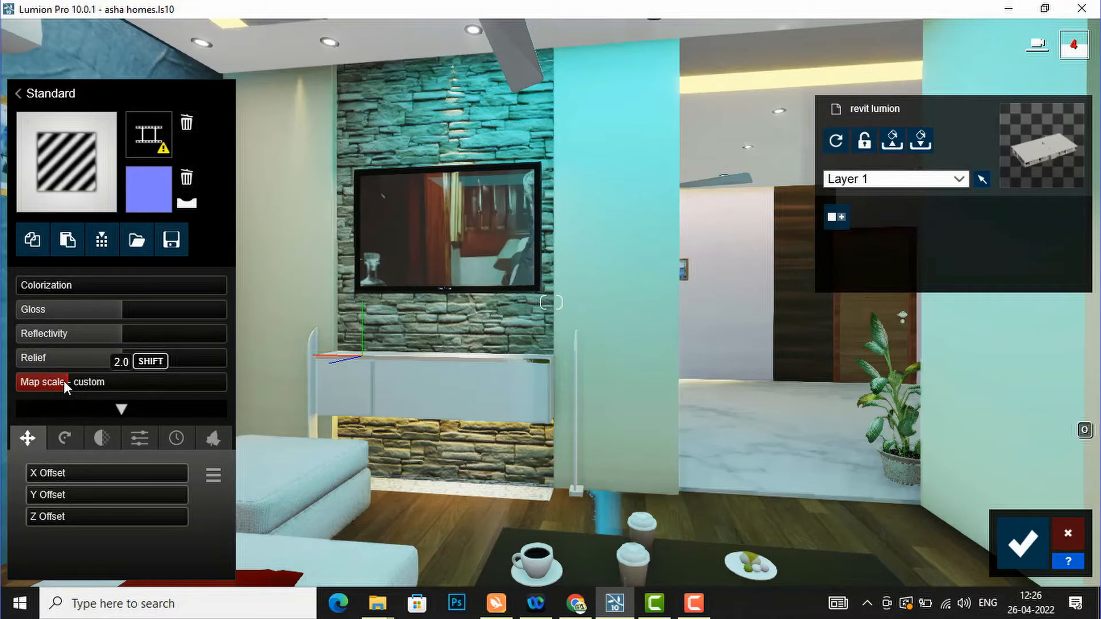
# Raise the map scale to 2.9 so the video image fills the TV screen
pyautogui.moveTo(119, 357); pyautogui.dragTo(99, 358)
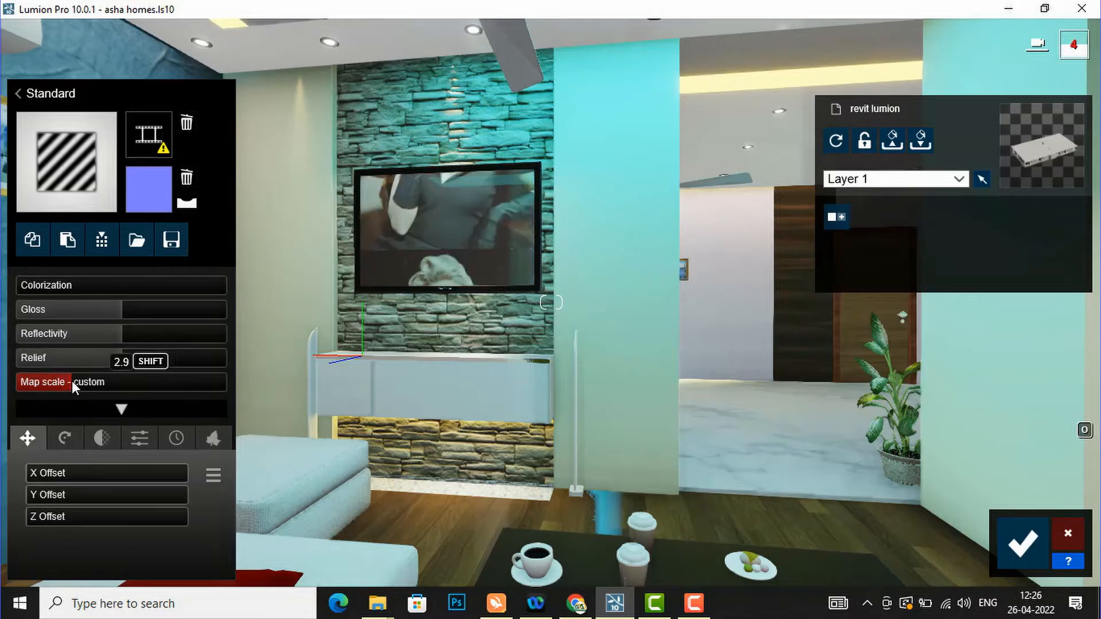
pyautogui.moveTo(26, 484)
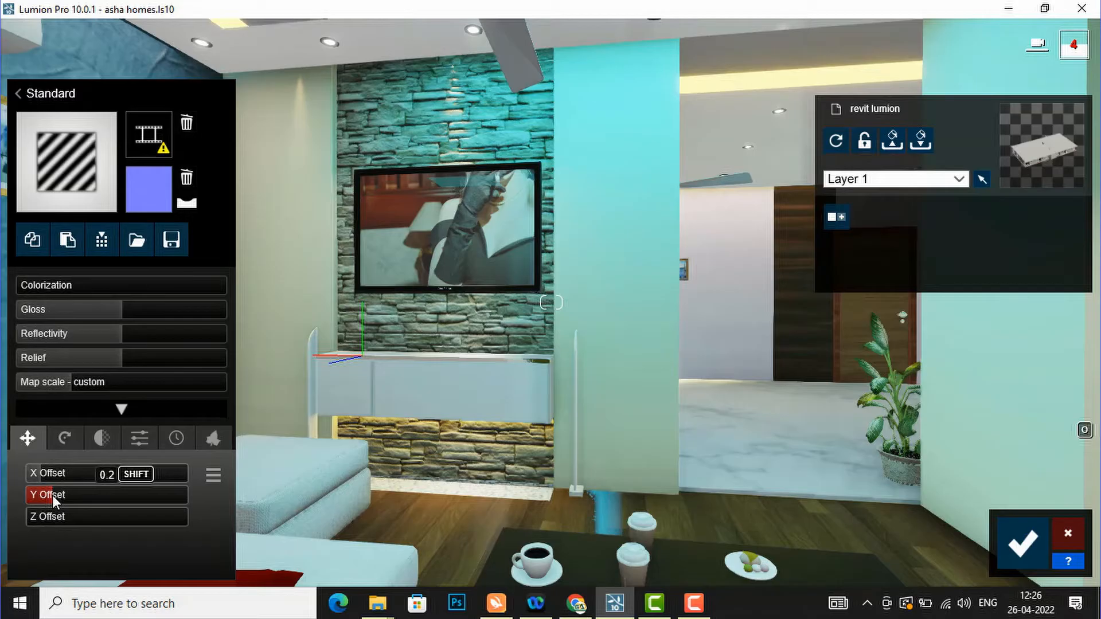
pyautogui.moveTo(64, 386)
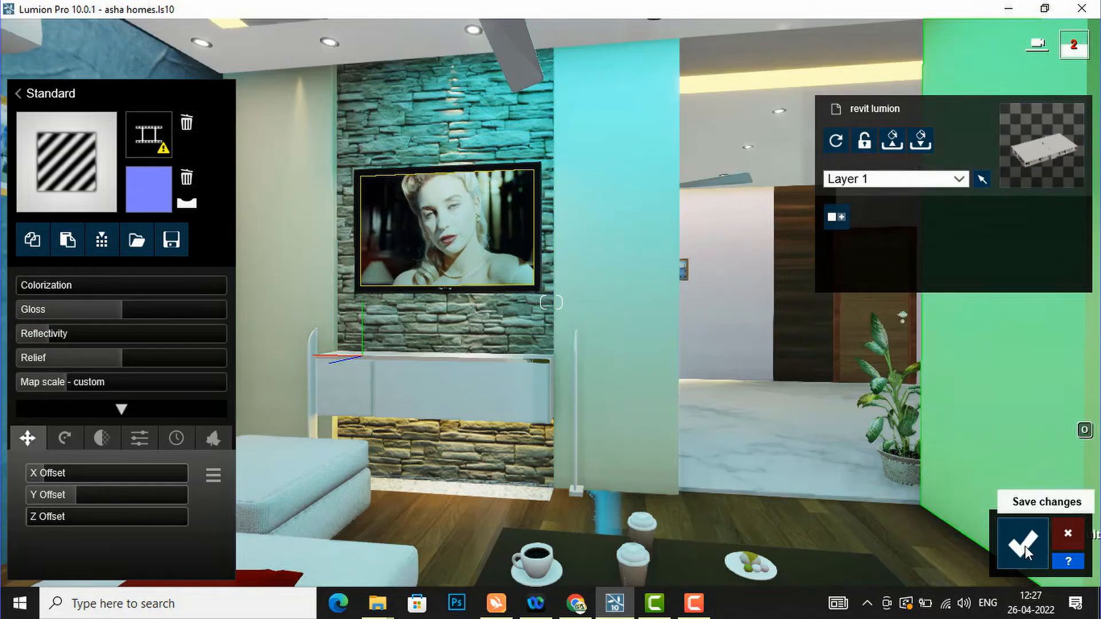
# Save the TV material changes and switch to Movie mode showing Clip 1
pyautogui.click(1023, 543)
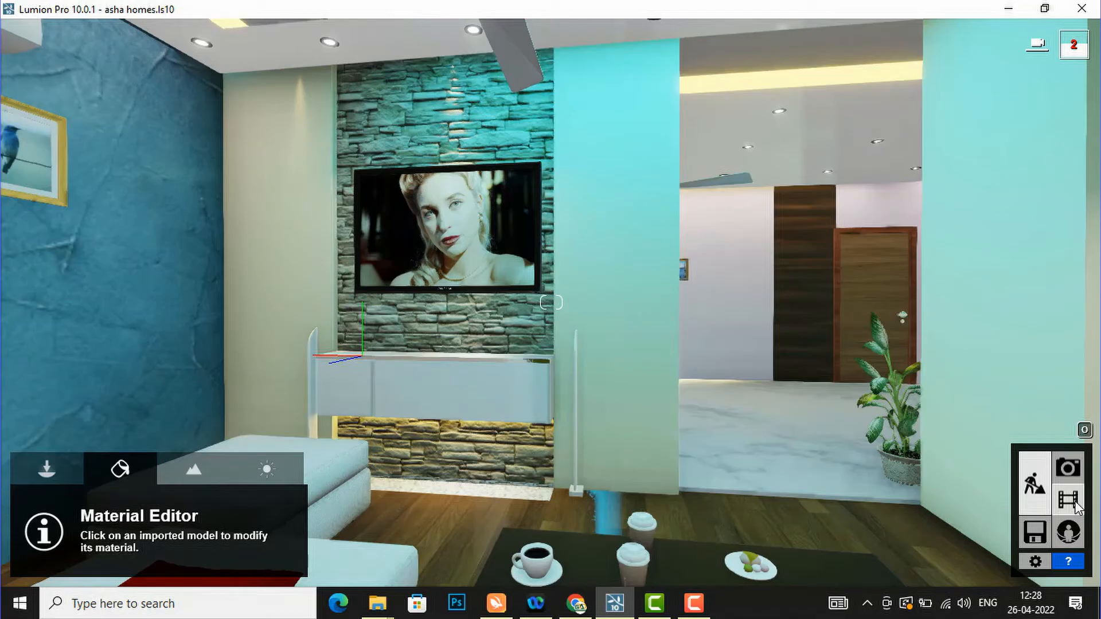
pyautogui.click(1066, 497)
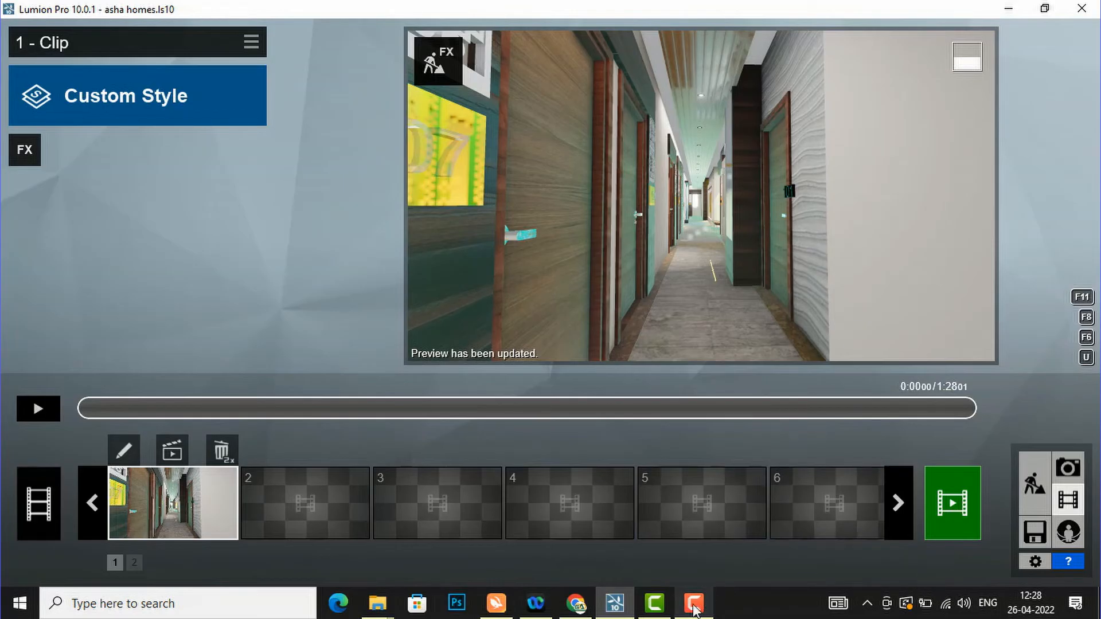
pyautogui.moveTo(220, 454)
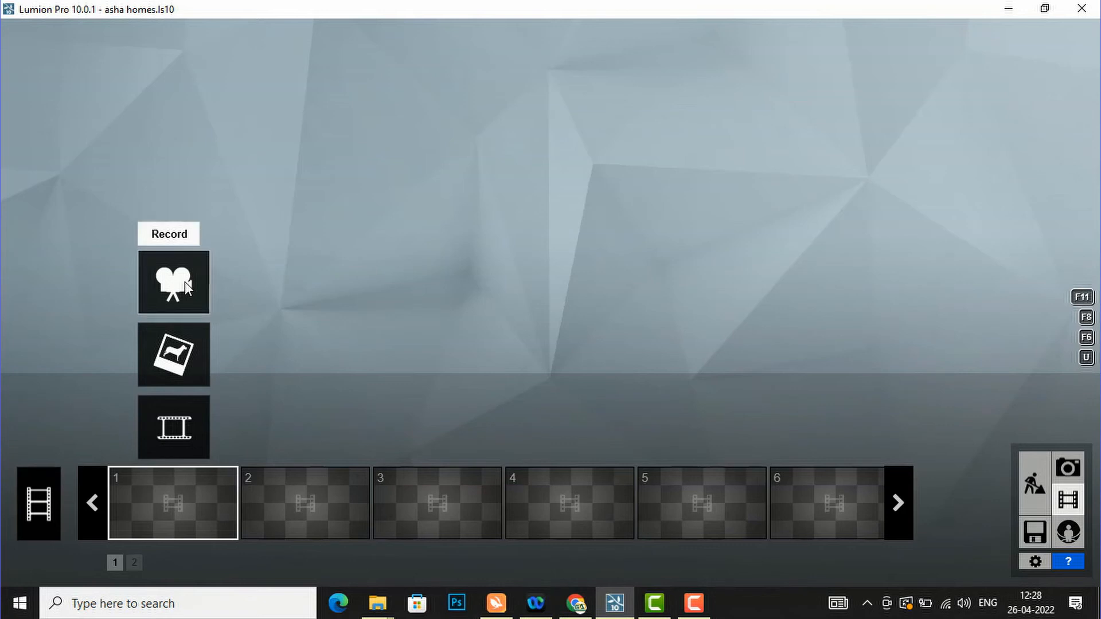
# Record Clip 1 with two living-room camera keyframes as a 4.42-second shot and save it
pyautogui.click(174, 284)
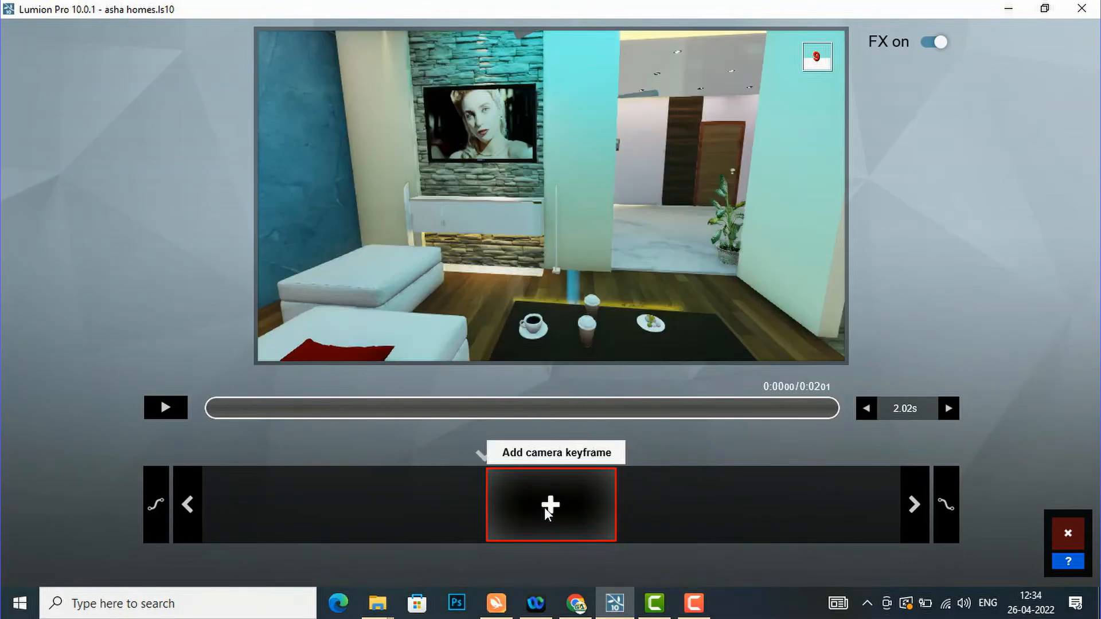
pyautogui.click(549, 509)
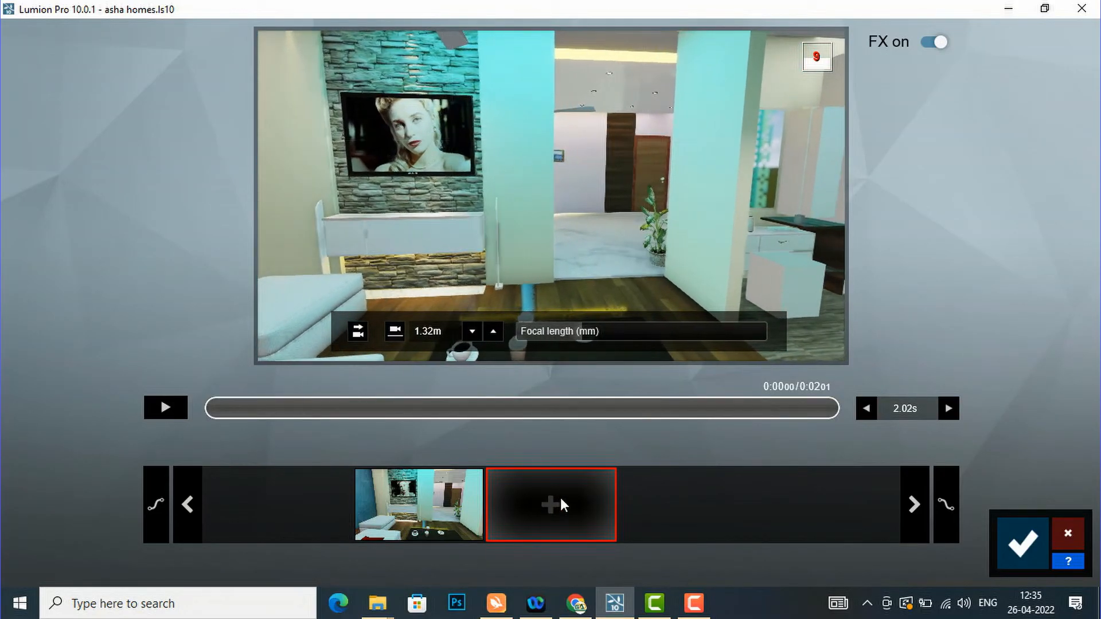
pyautogui.click(550, 506)
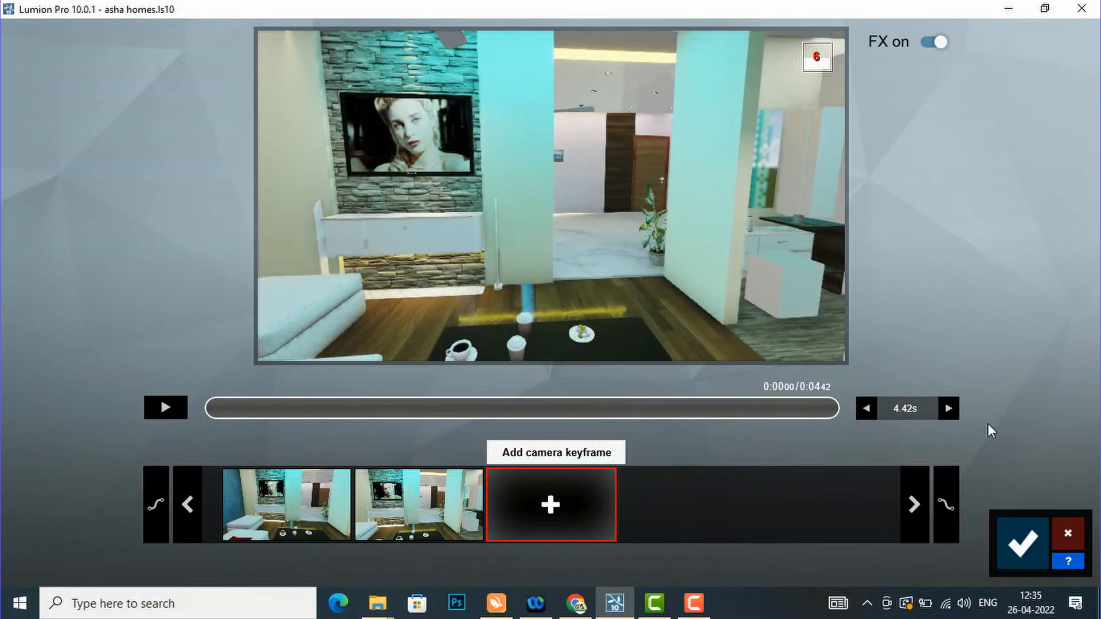
pyautogui.moveTo(1023, 555)
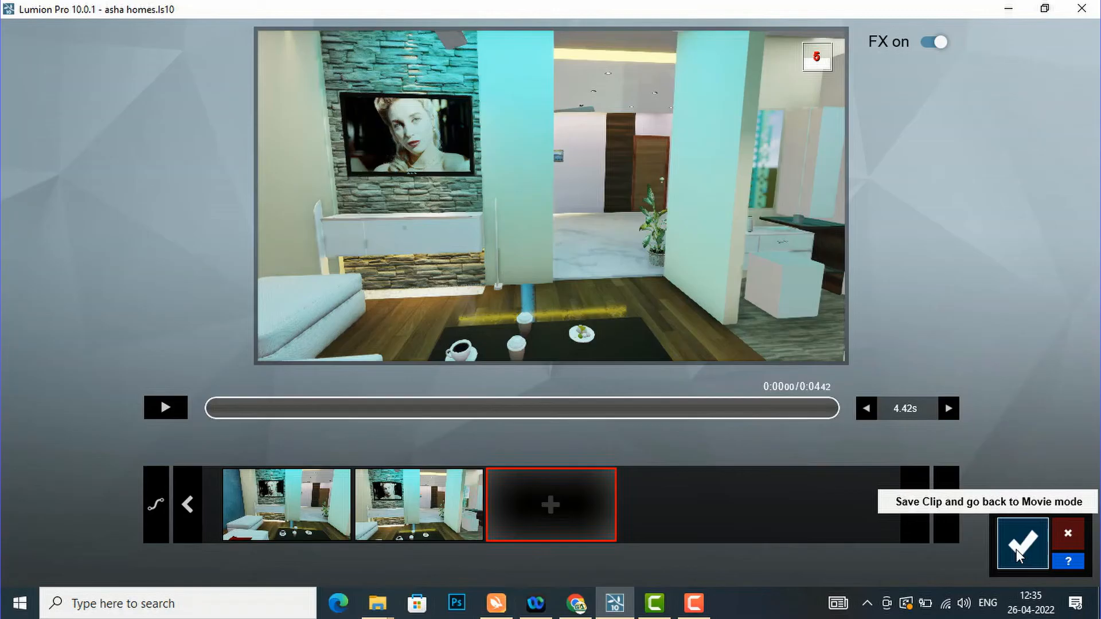
pyautogui.click(1021, 541)
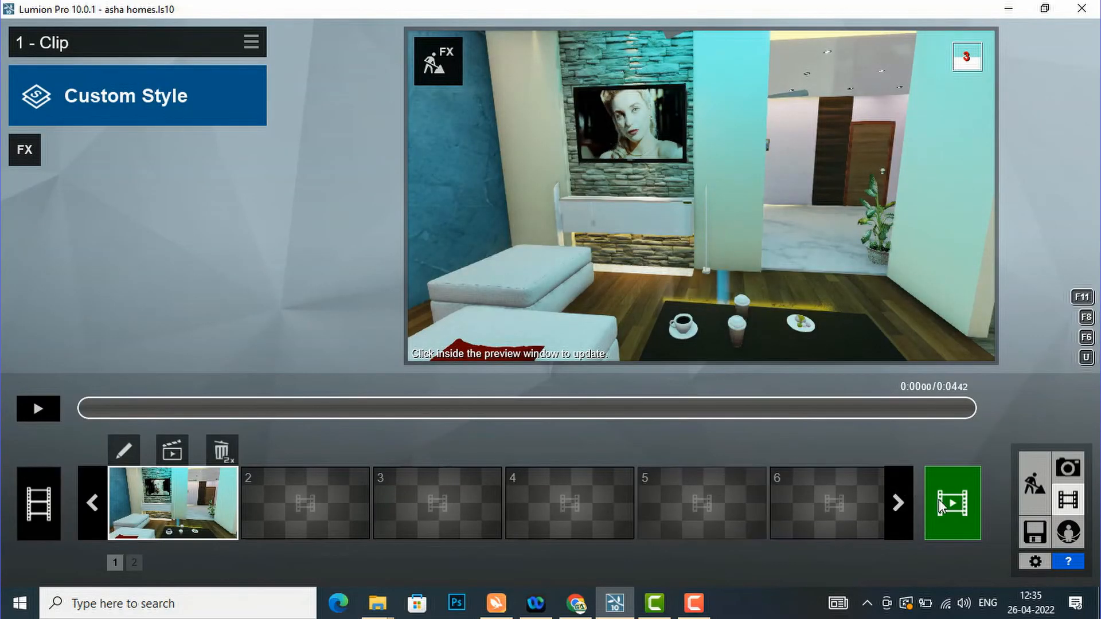
pyautogui.moveTo(952, 503)
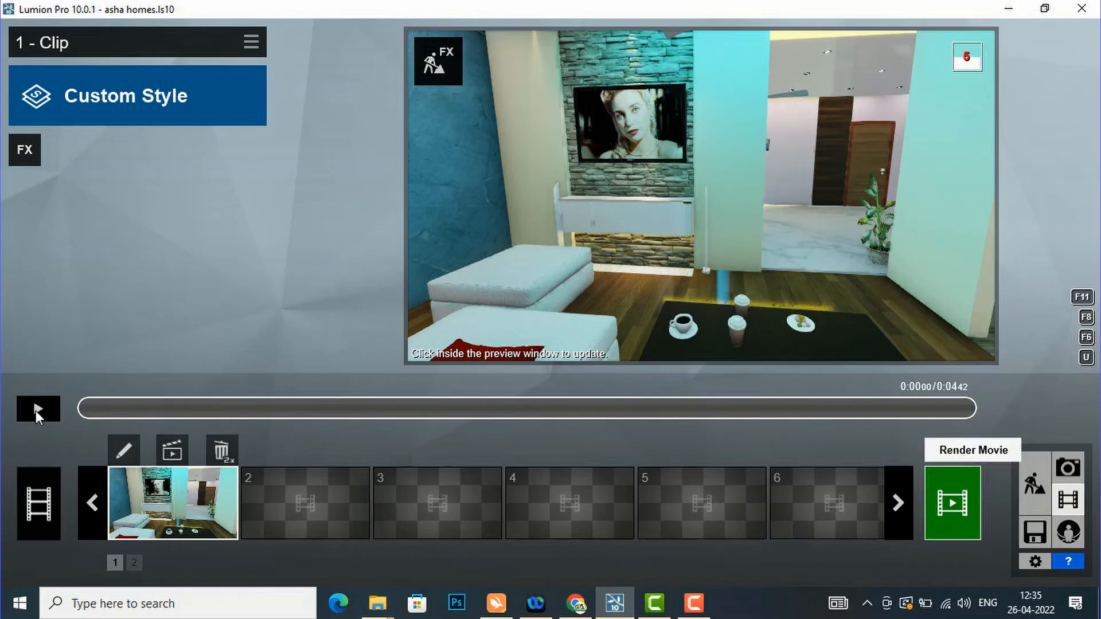
# Render the entire movie at HD 1280x720 as 'clip video' MP4 in Downloads
pyautogui.click(38, 409)
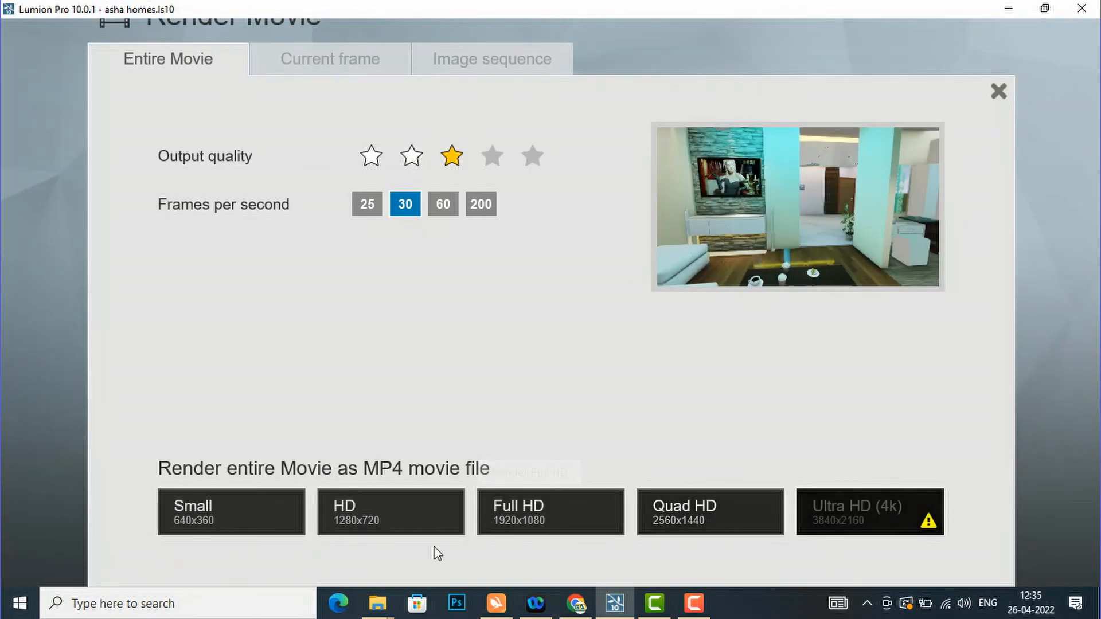
pyautogui.moveTo(422, 527)
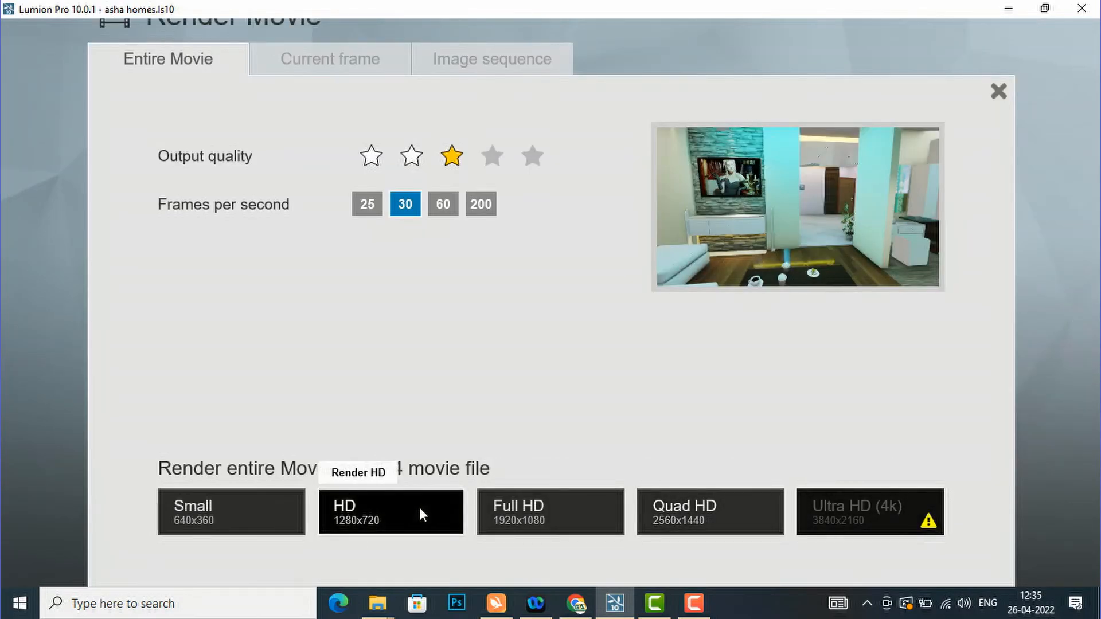
pyautogui.click(391, 511)
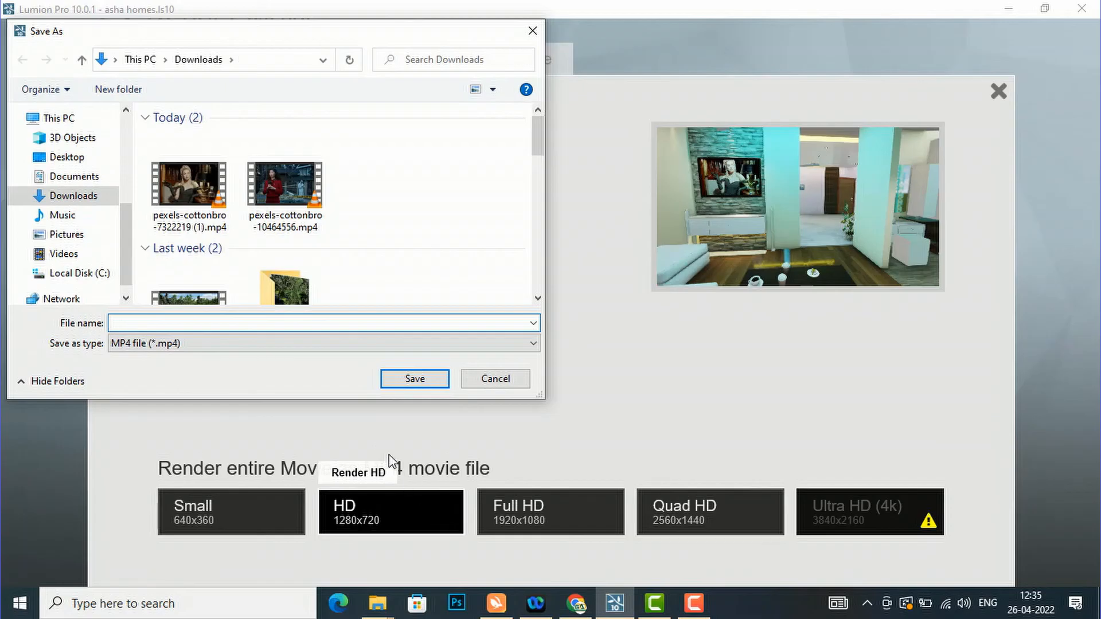
pyautogui.click(193, 324)
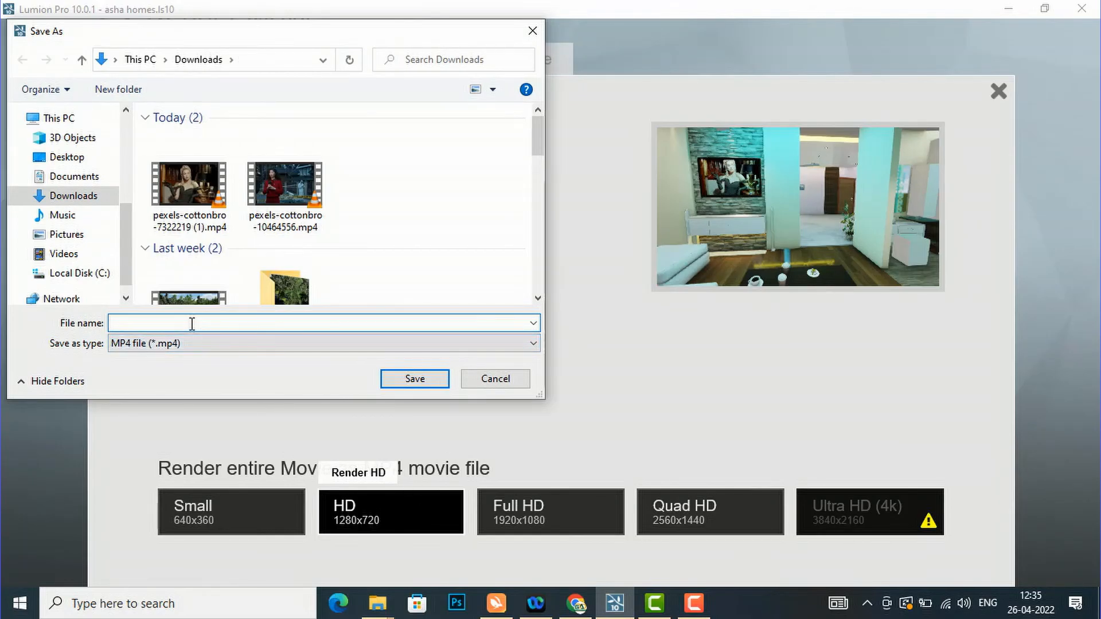
pyautogui.write('clip')
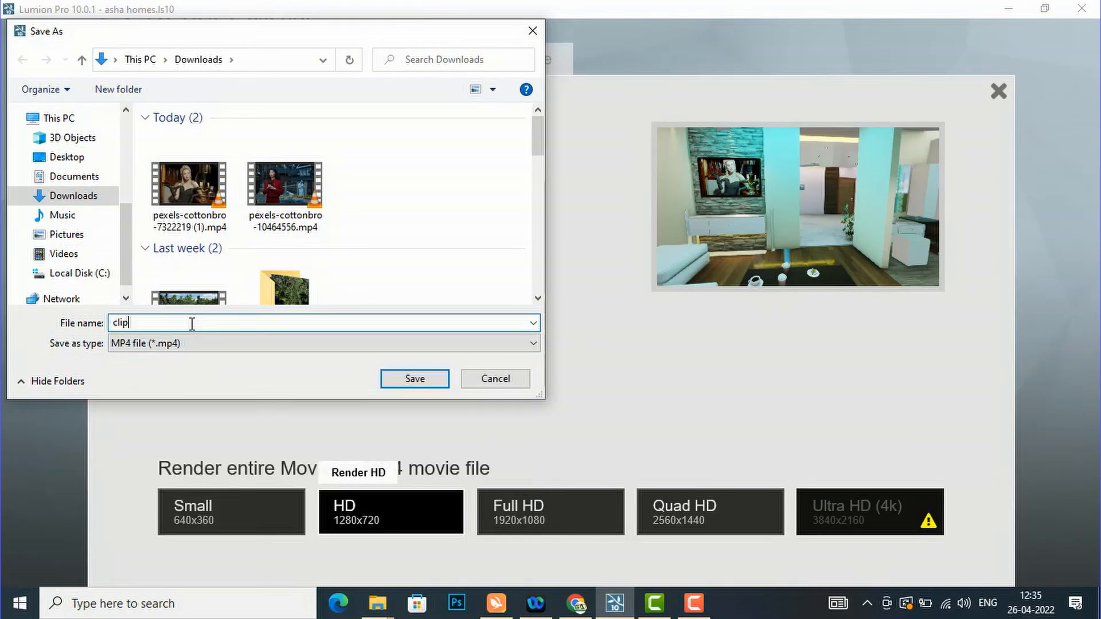
pyautogui.write('vide')
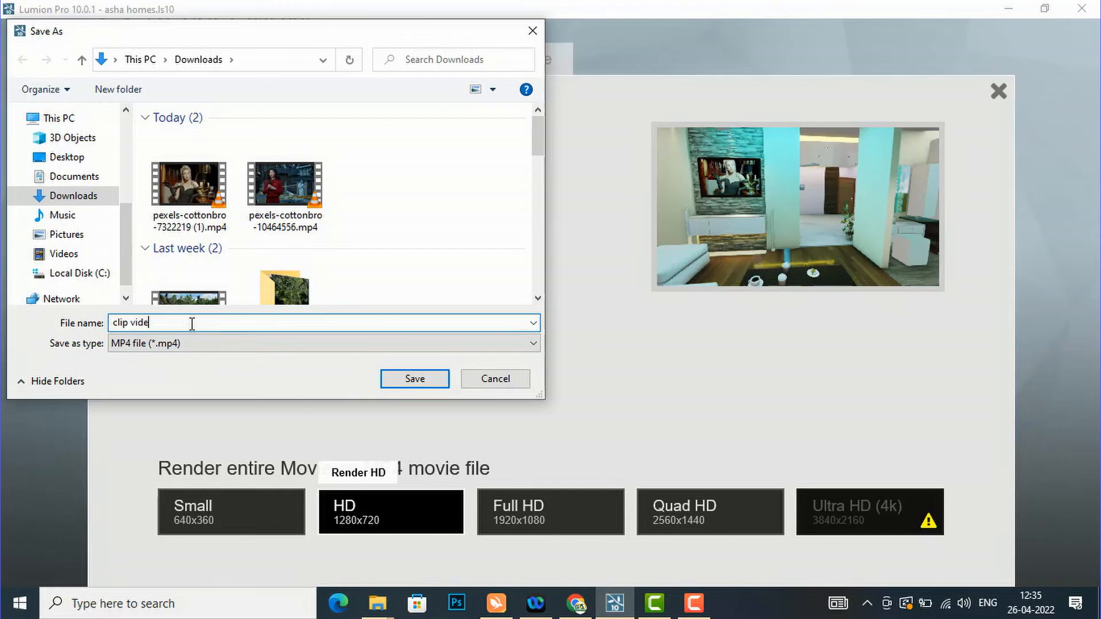
pyautogui.write('o')
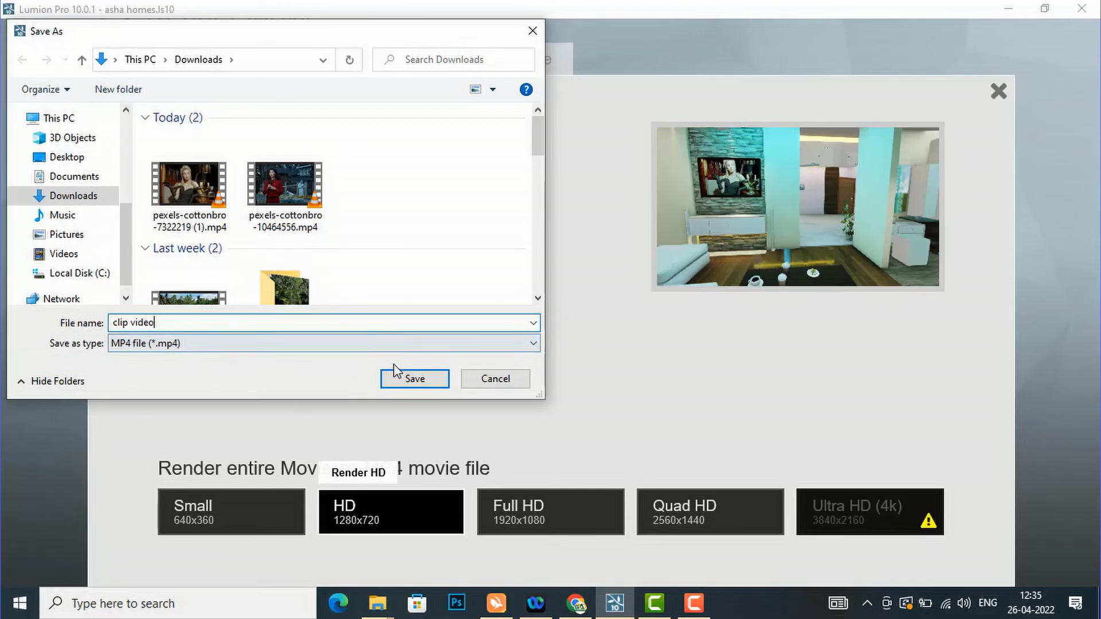
pyautogui.click(414, 379)
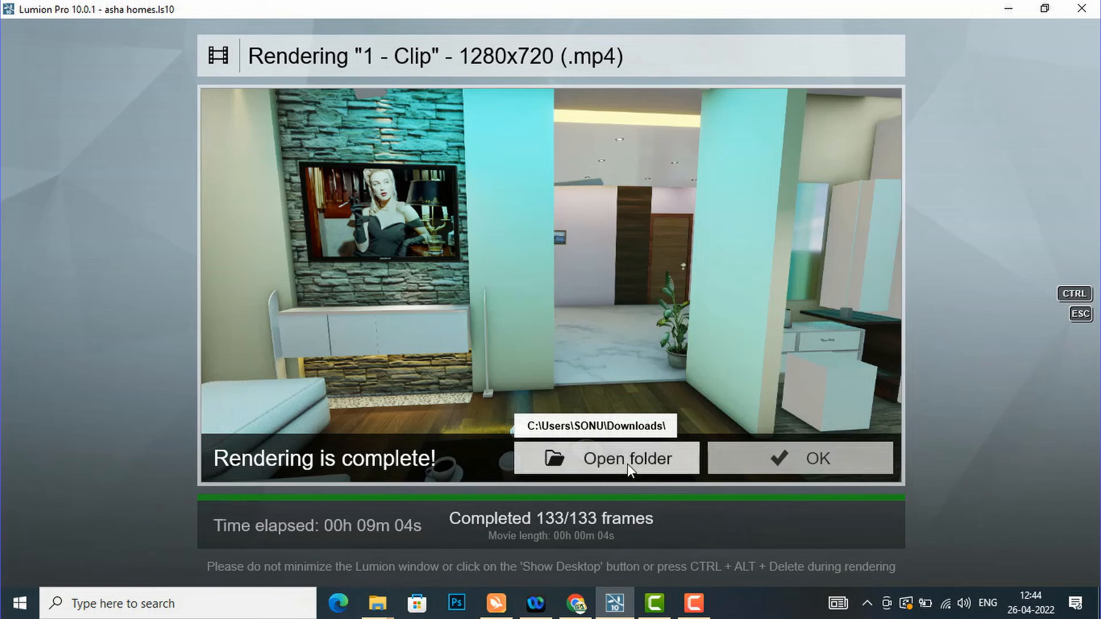
# Open the rendered clip video.mp4 (5.92 MB) from Downloads to play it in VLC
pyautogui.click(629, 457)
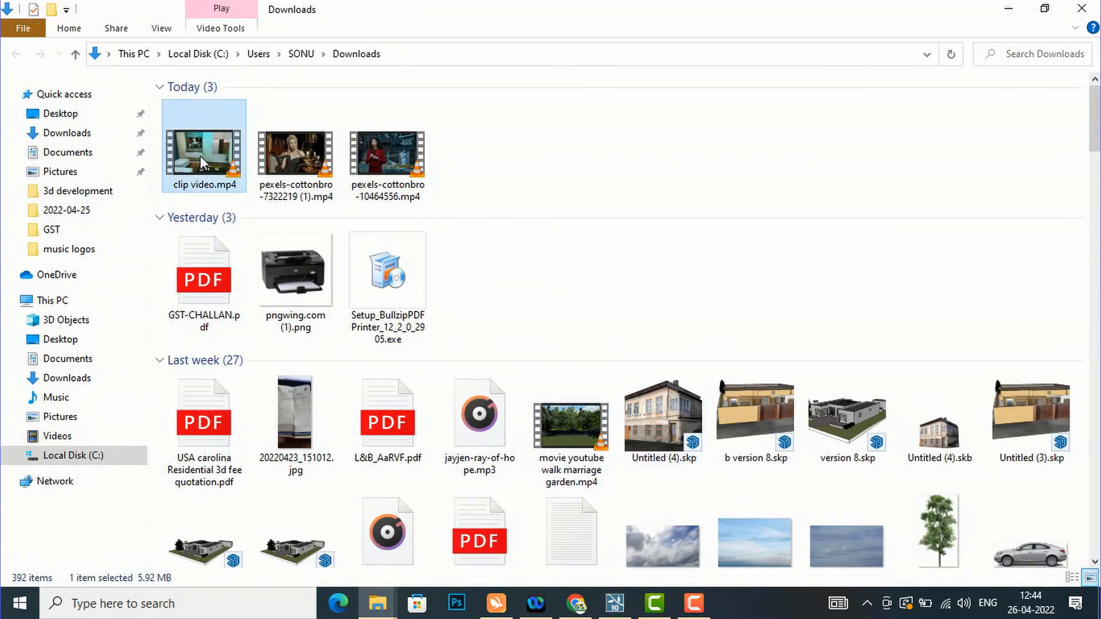
pyautogui.moveTo(211, 170)
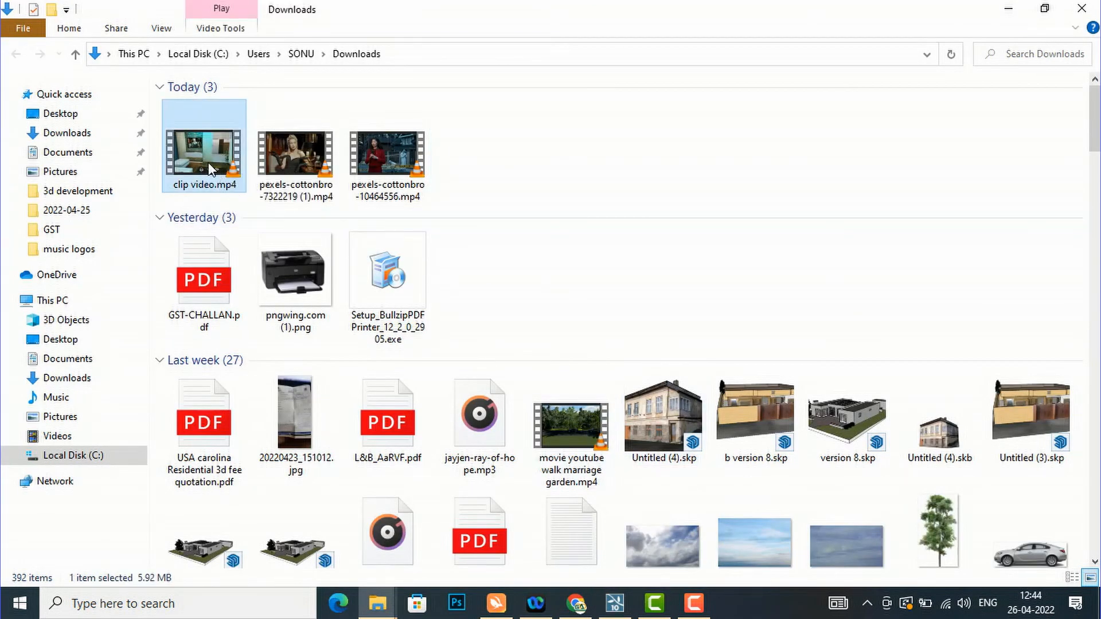
pyautogui.doubleClick(204, 143)
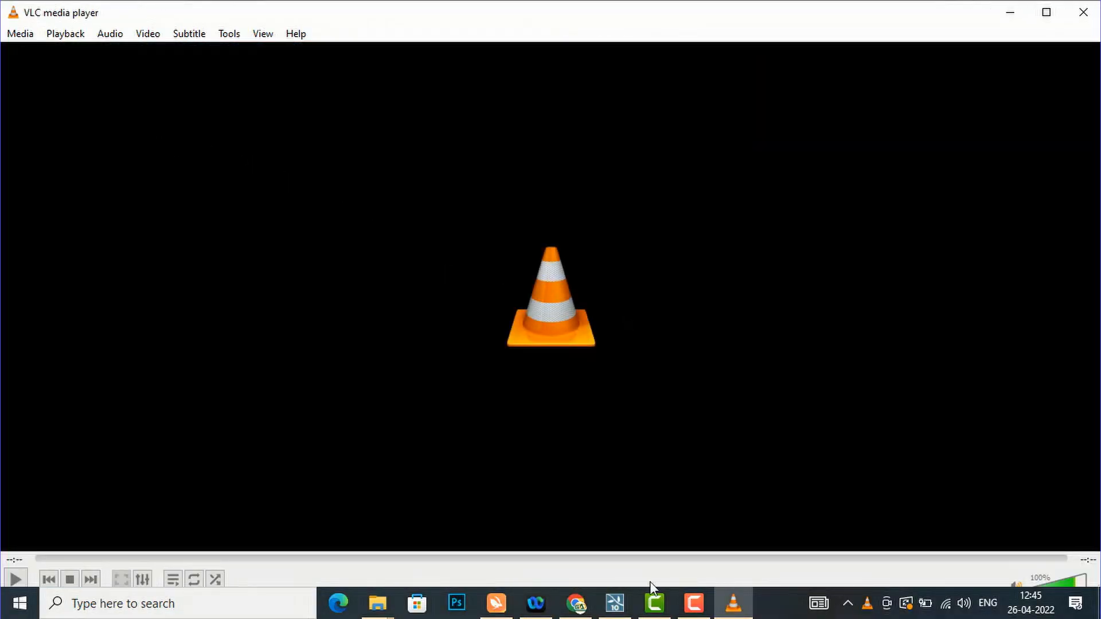
pyautogui.moveTo(174, 206)
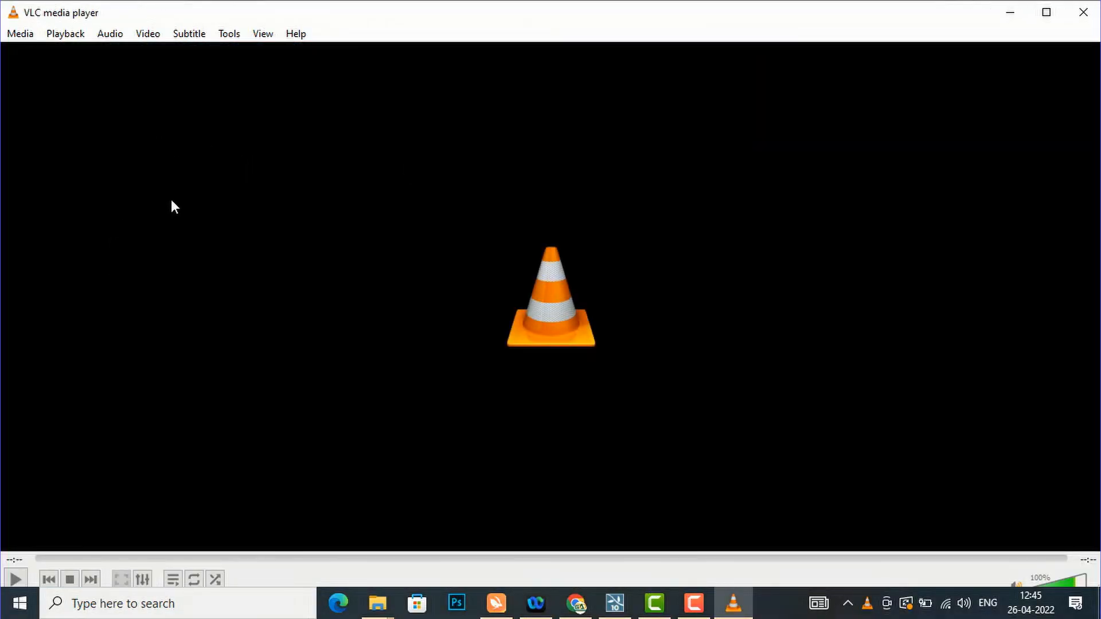
pyautogui.moveTo(544, 204)
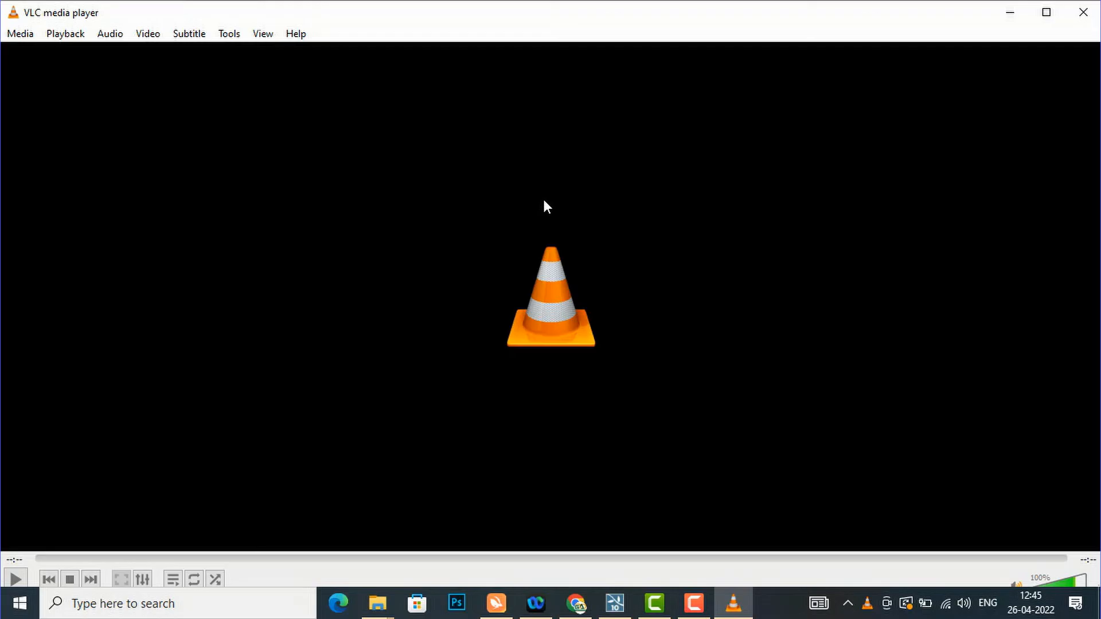
pyautogui.moveTo(667, 431)
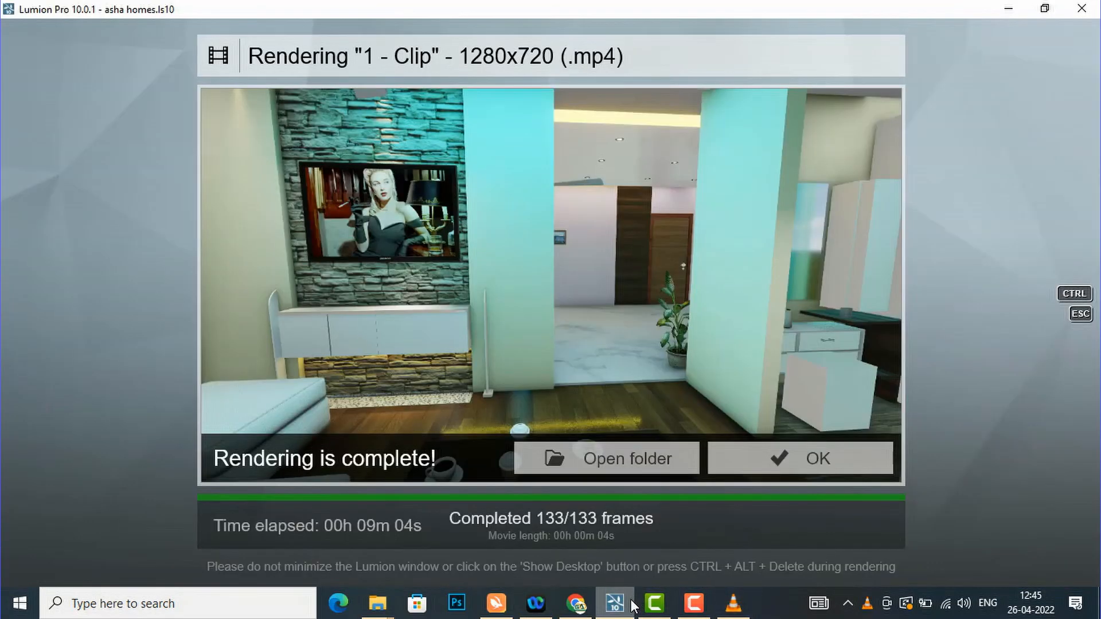
pyautogui.moveTo(420, 37)
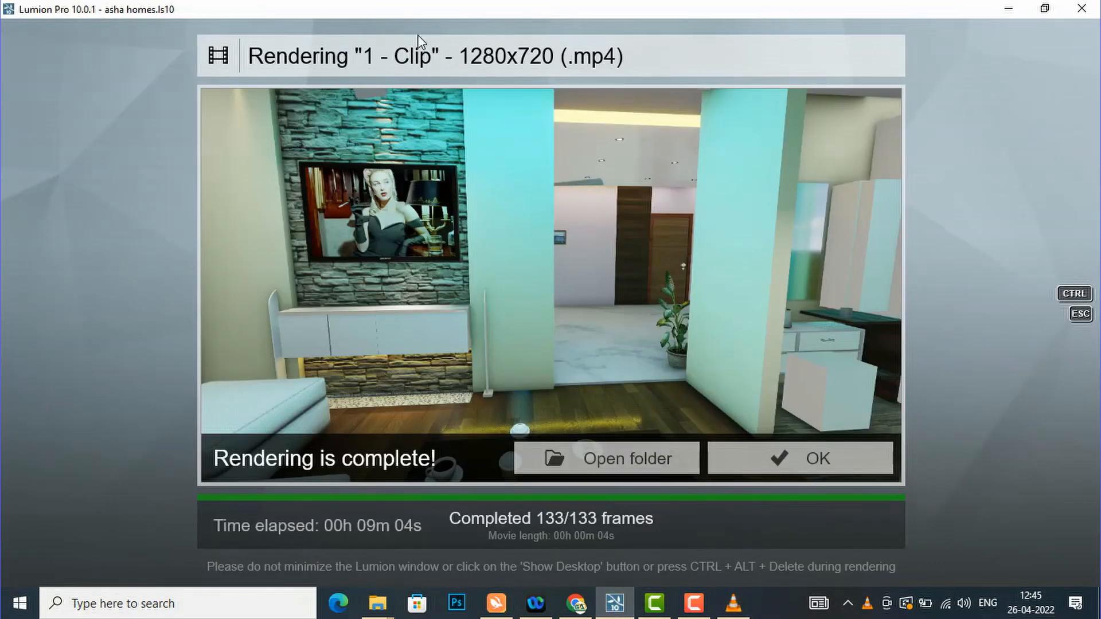
pyautogui.moveTo(633, 147)
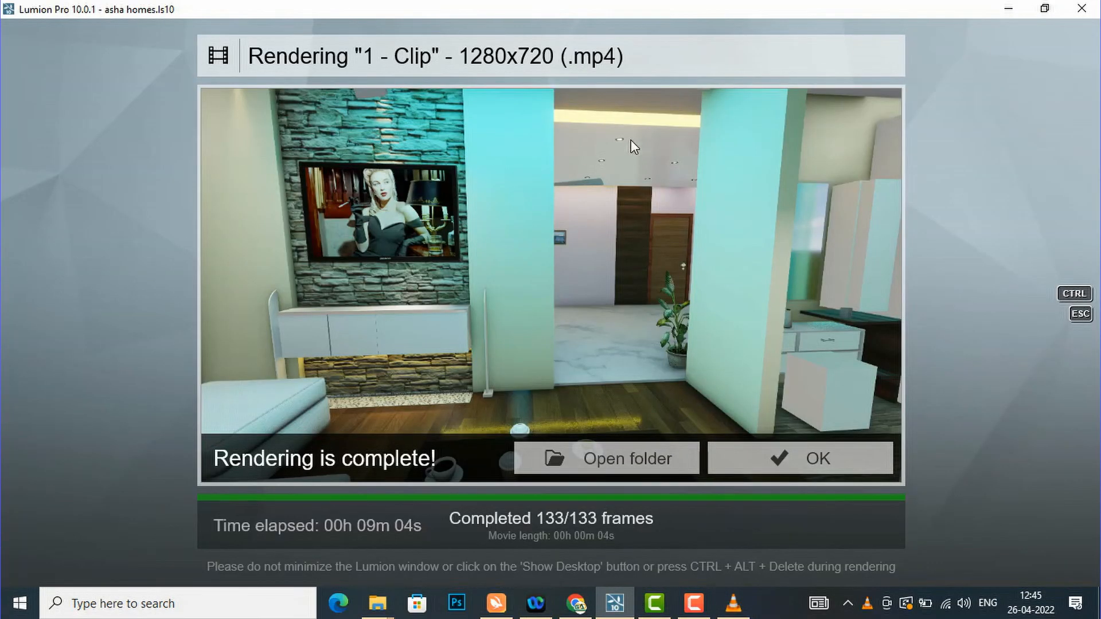
pyautogui.moveTo(640, 141)
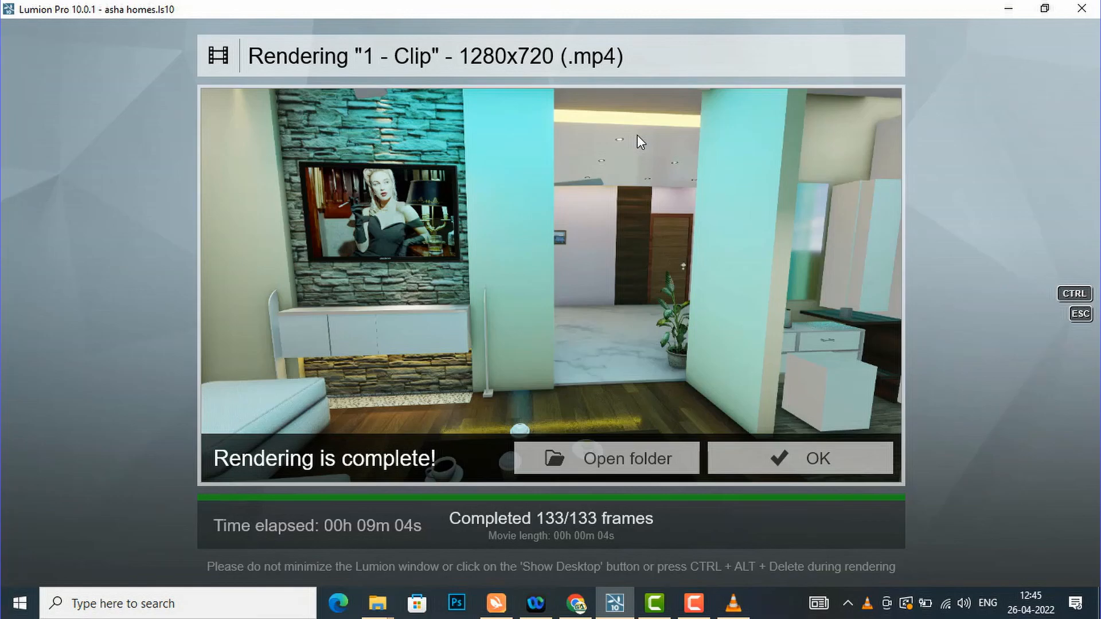